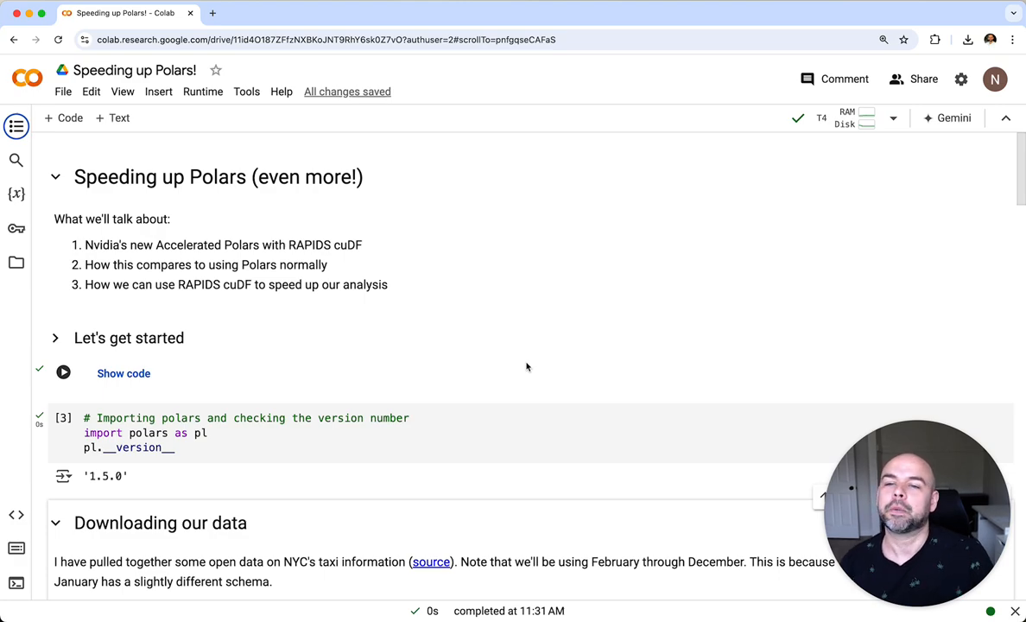
mouse_move(640, 336)
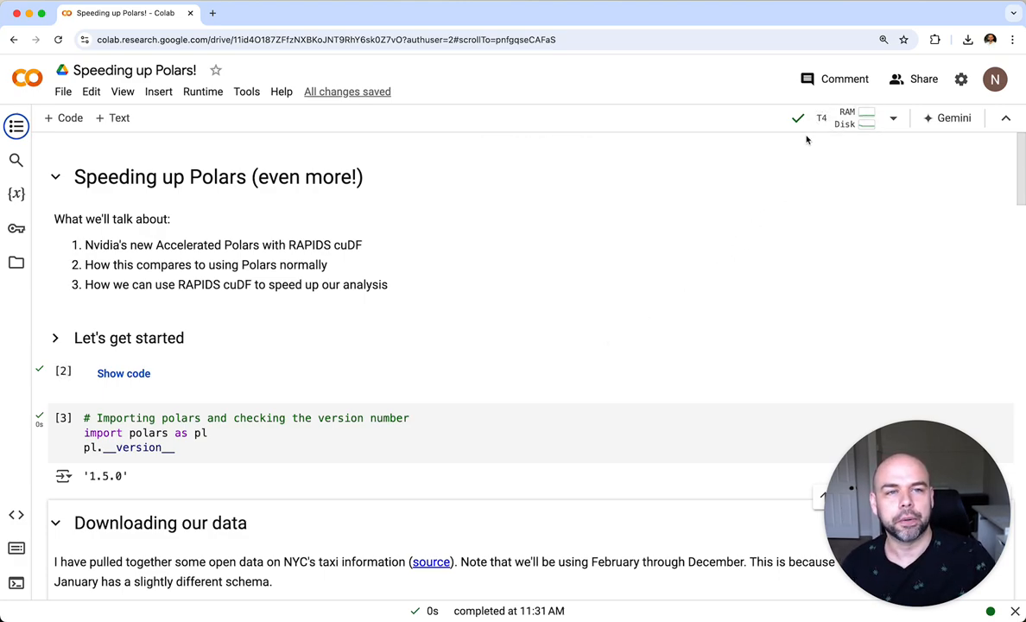
mouse_move(798, 231)
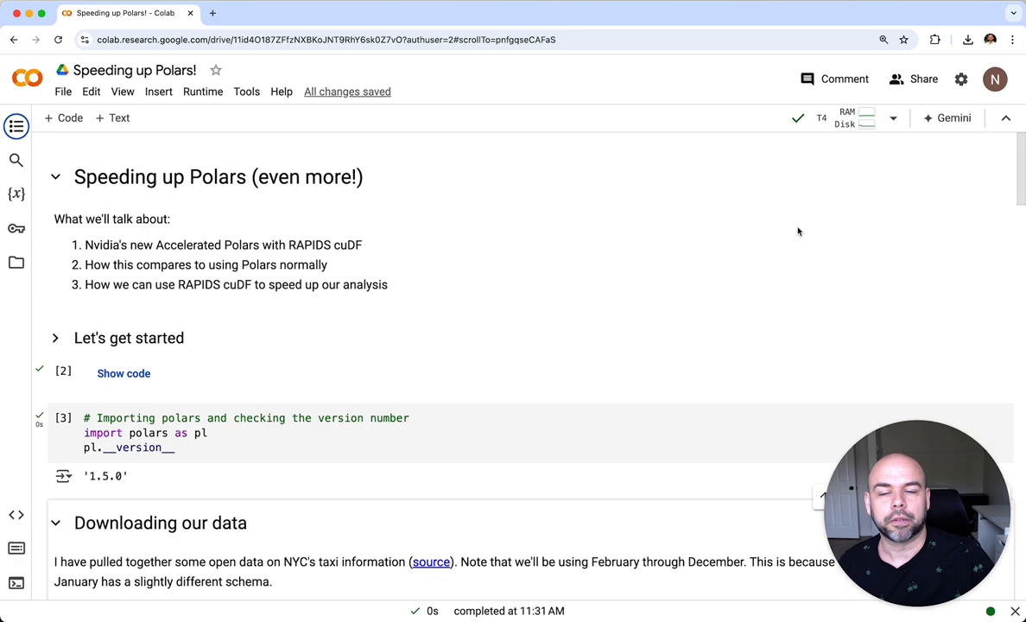
mouse_move(800, 250)
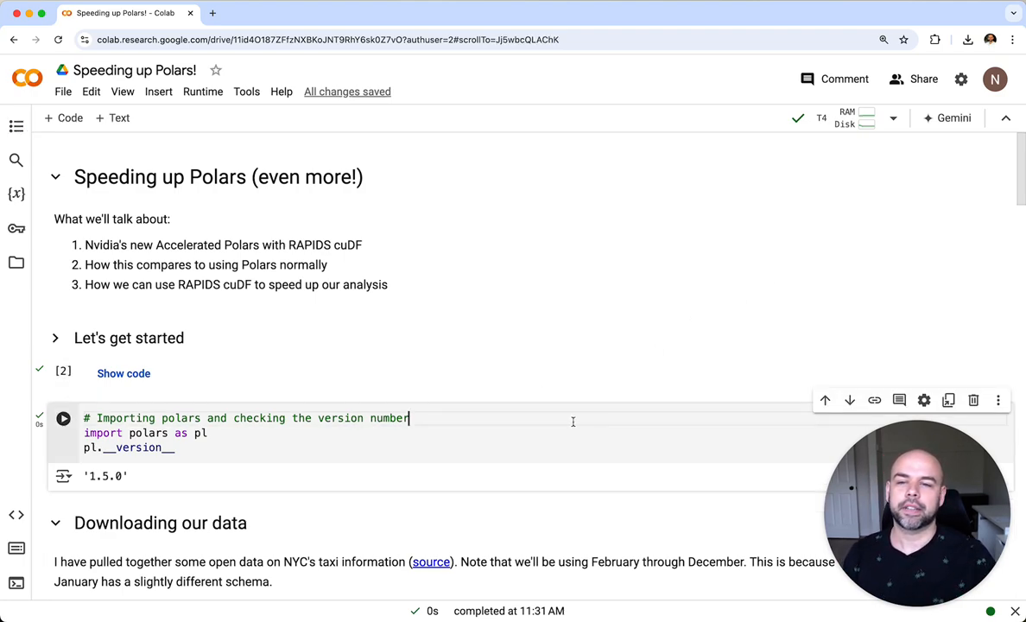
Rerun the Polars import cell, confirming version 1.5.0, and scroll to the data download section
scroll("down", 3)
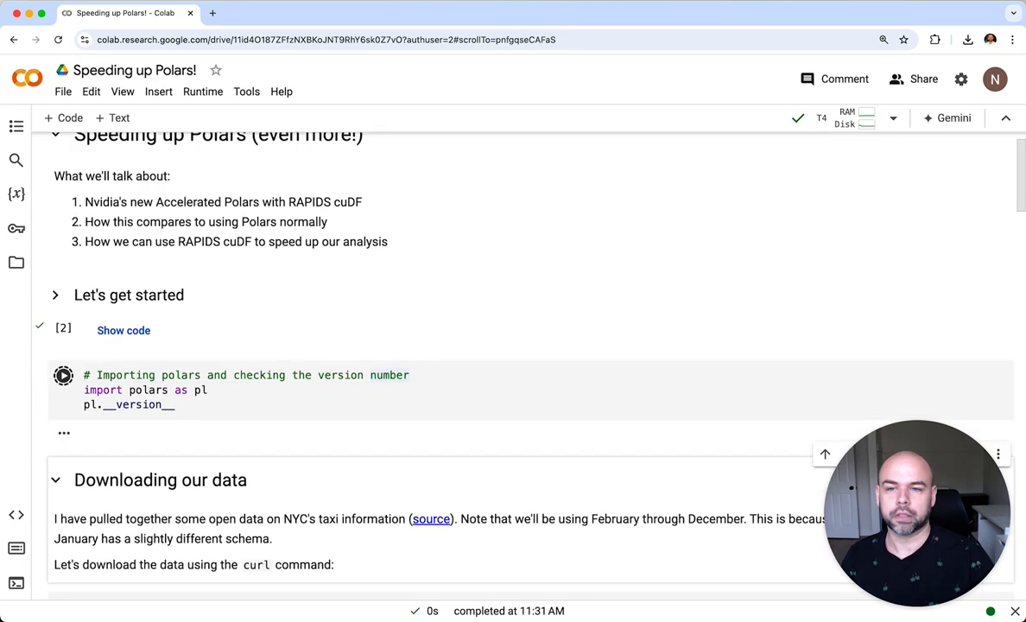
left_click(63, 374)
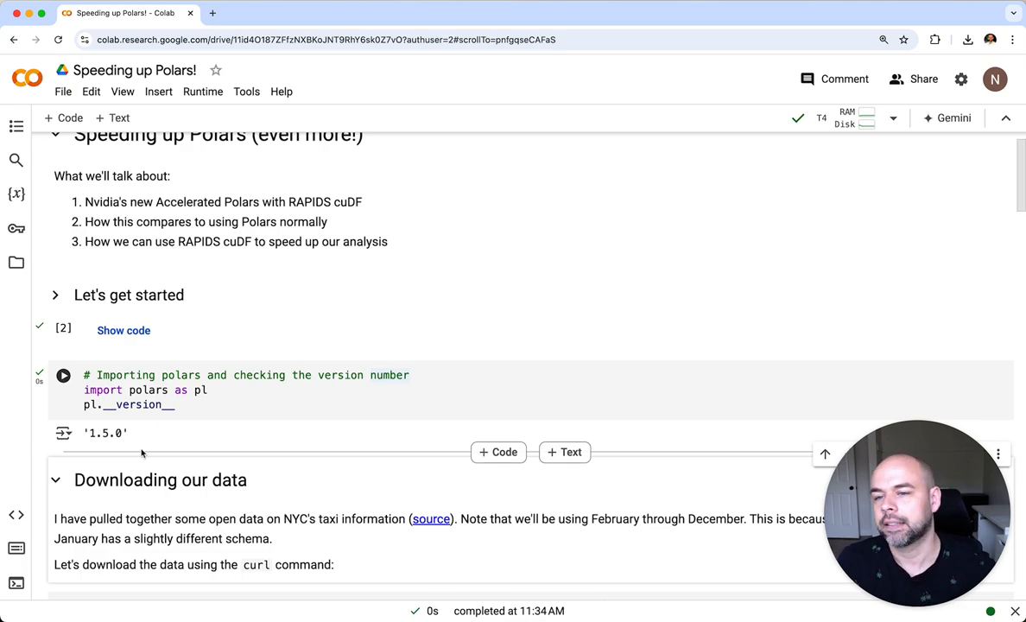
scroll("down", 3)
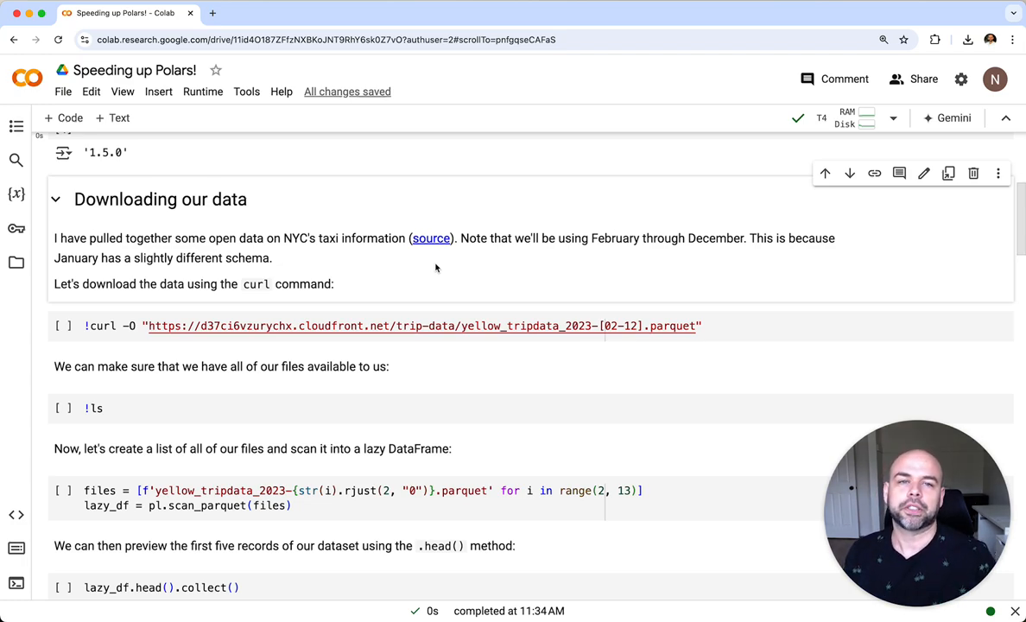
mouse_move(469, 275)
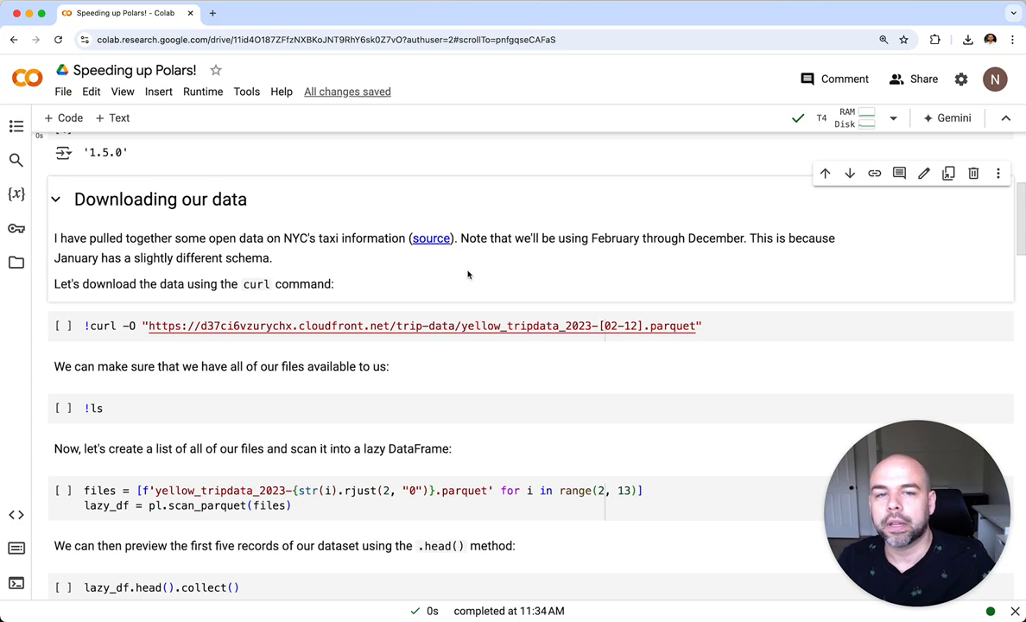
mouse_move(472, 272)
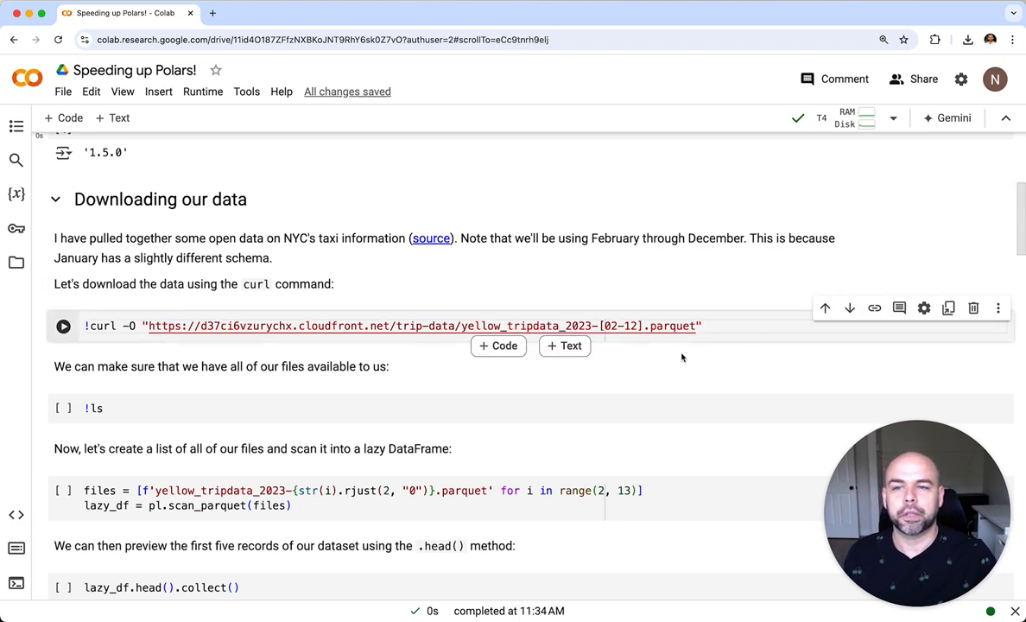
mouse_move(453, 356)
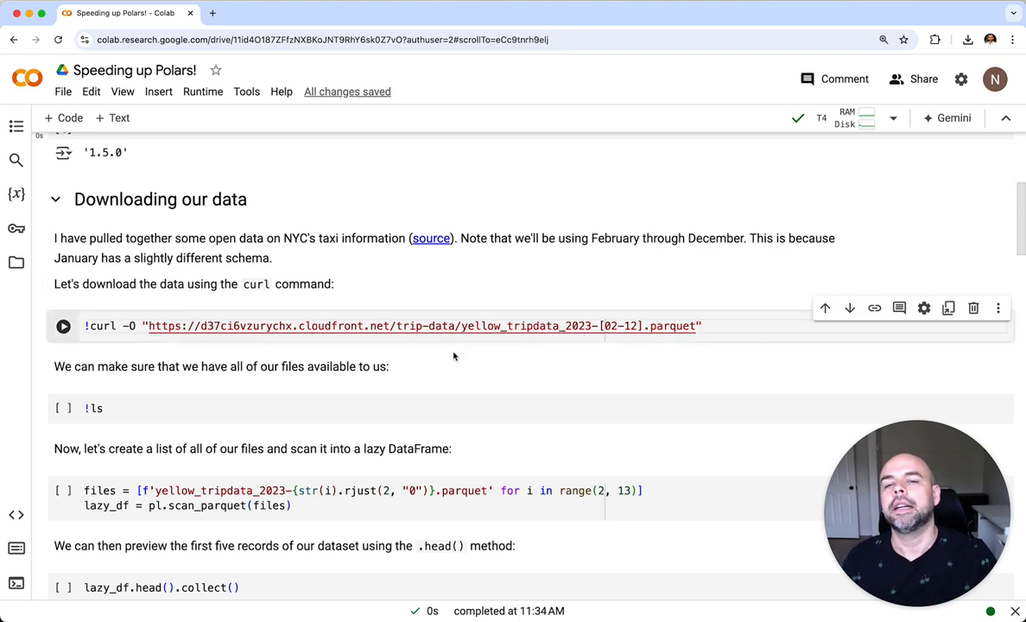
mouse_move(449, 361)
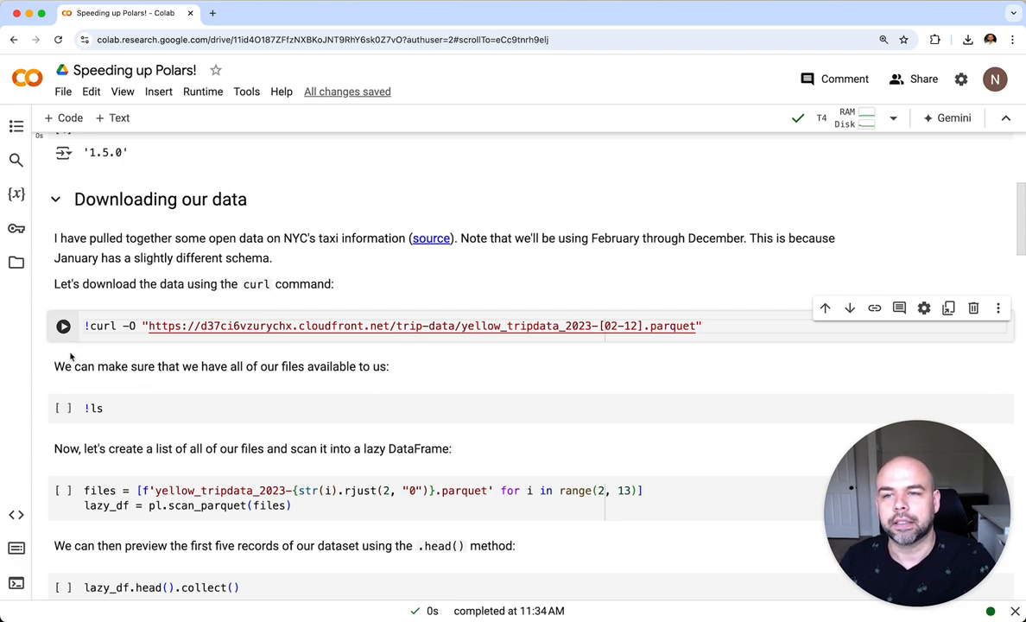
Run the !curl cell to download the February–December 2023 yellow taxi parquet files
left_click(63, 326)
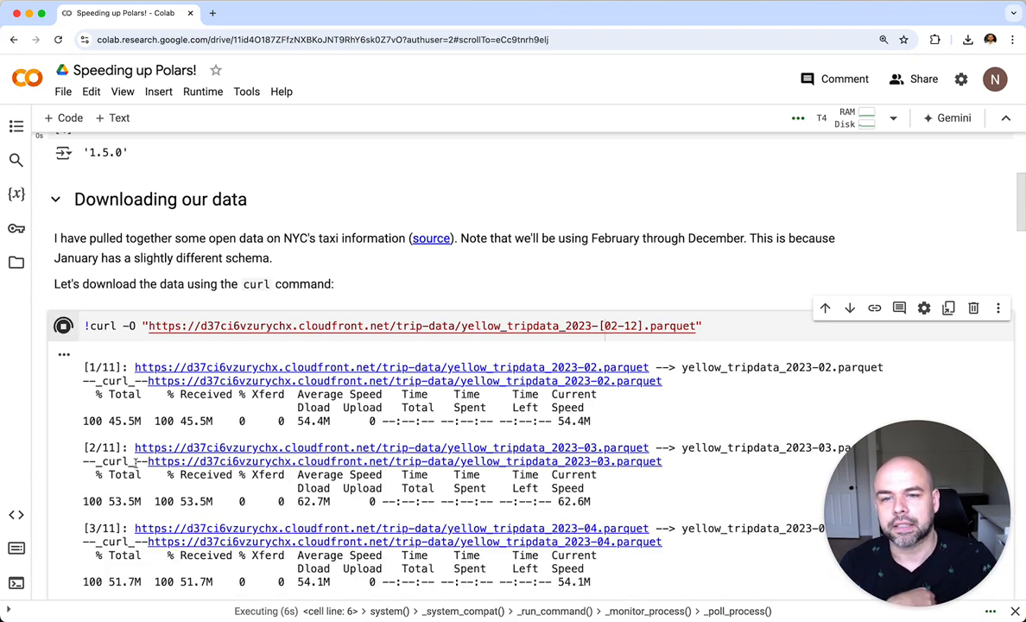
scroll("down", 3)
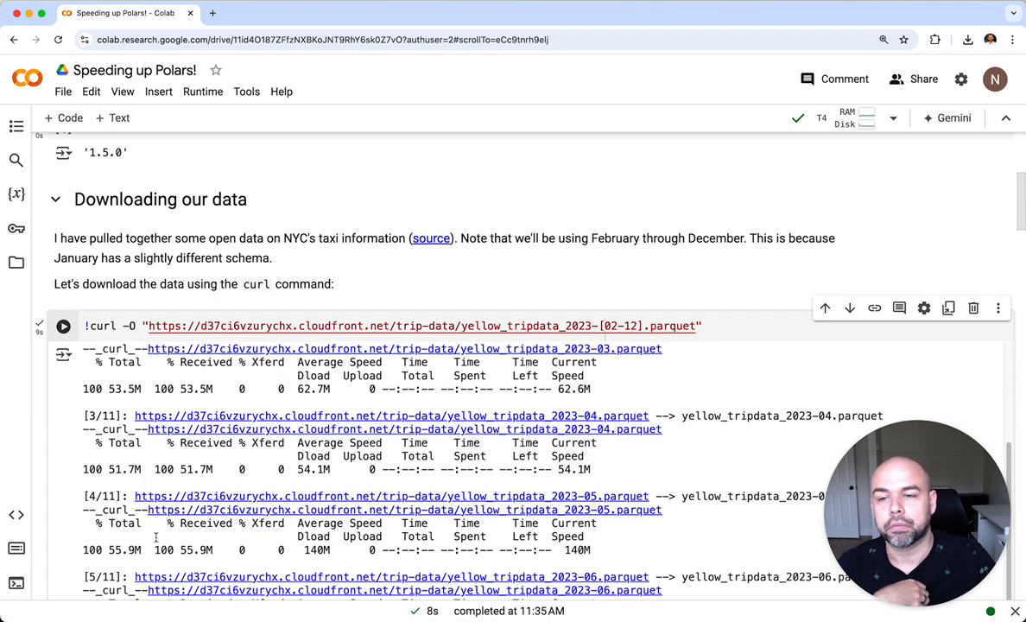
scroll("down", 3)
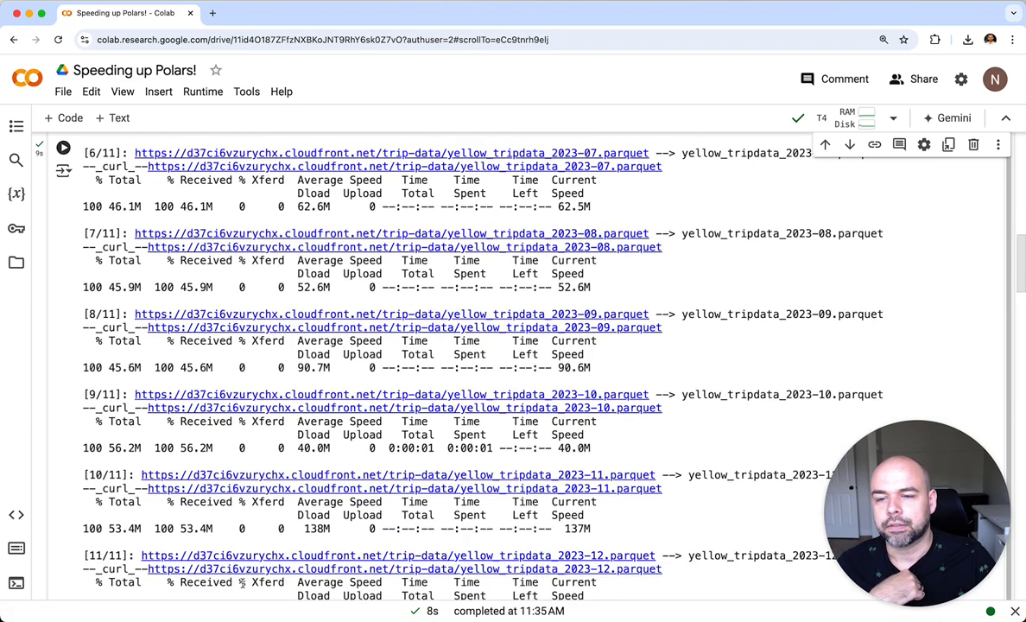
List the downloaded files with !ls to confirm all eleven are present
scroll("down", 3)
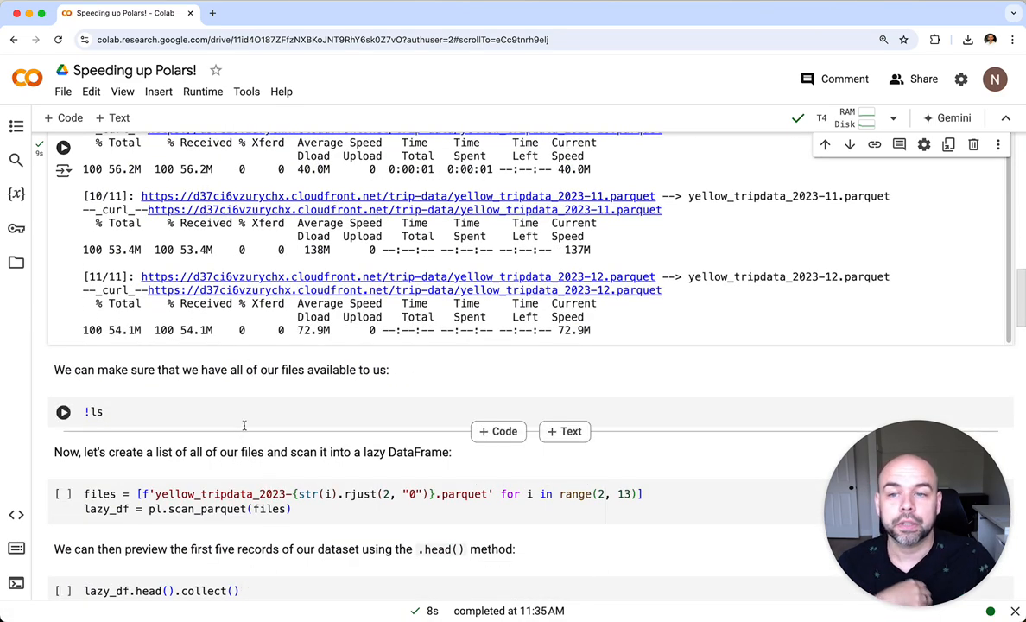
left_click(63, 412)
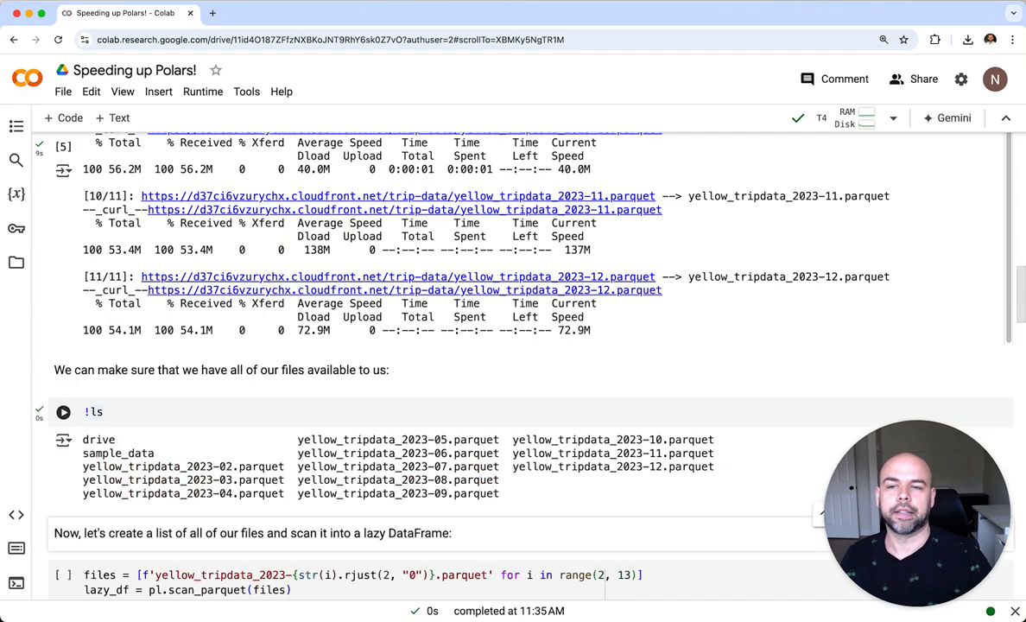
mouse_move(73, 471)
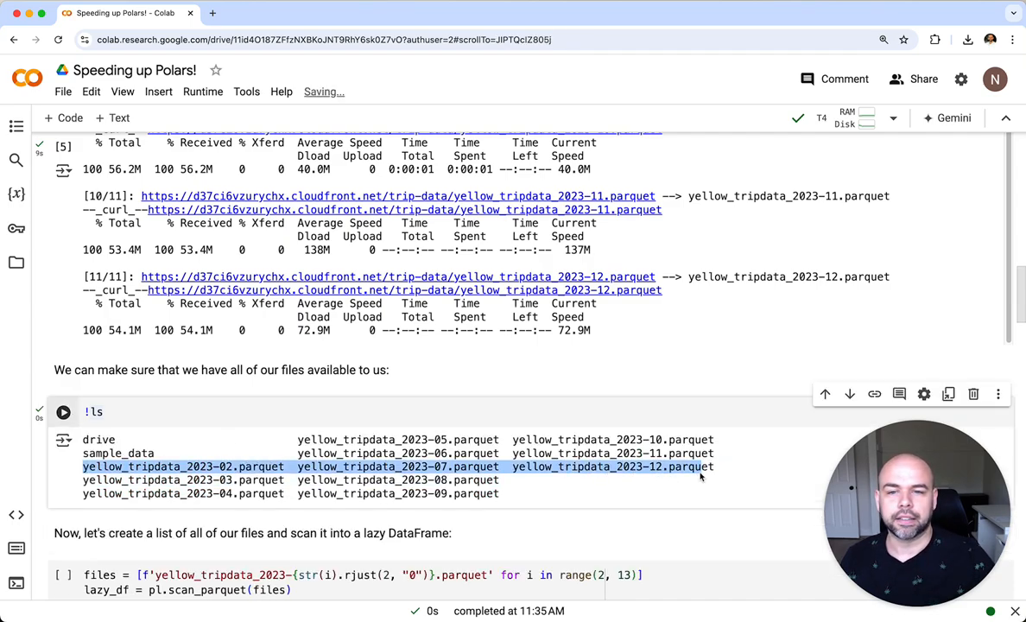
scroll("down", 3)
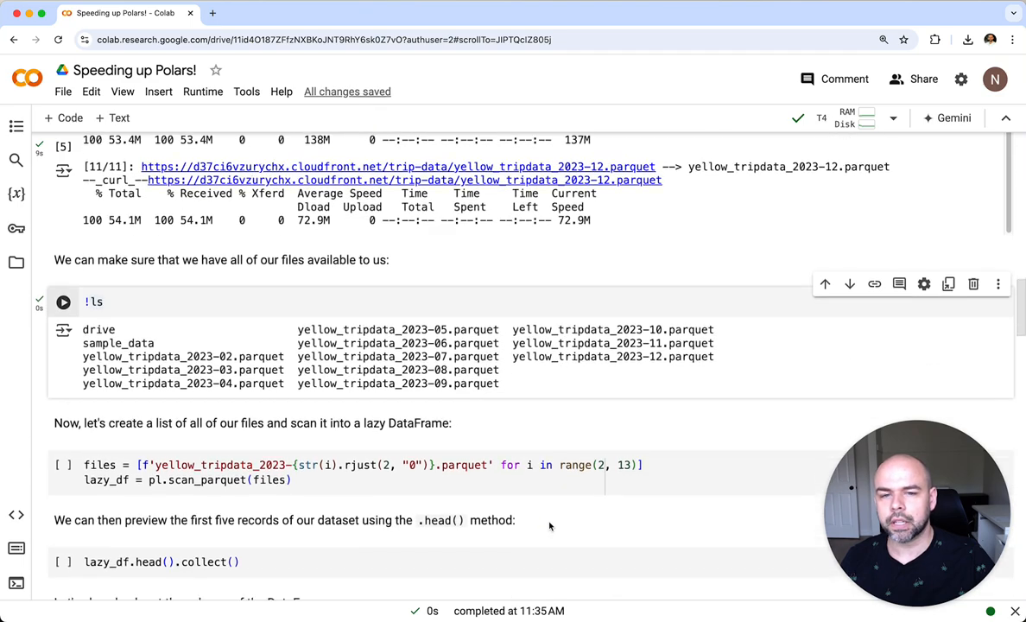
Print the eleven parquet filenames, then rerun the cell with scan_parquet to build the lazy DataFrame
scroll("down", 3)
type("file")
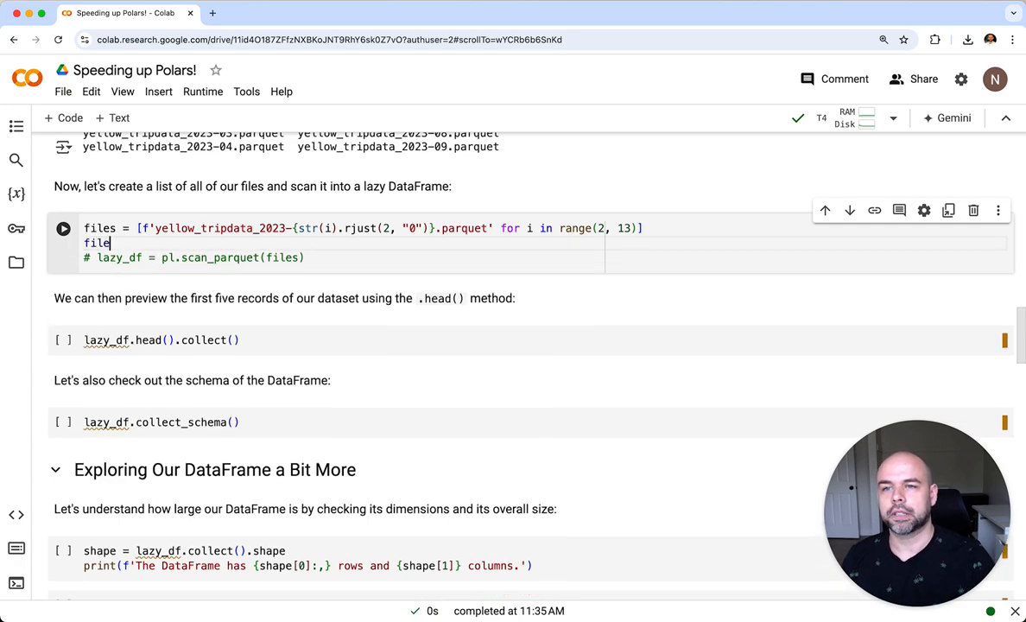
left_click(63, 228)
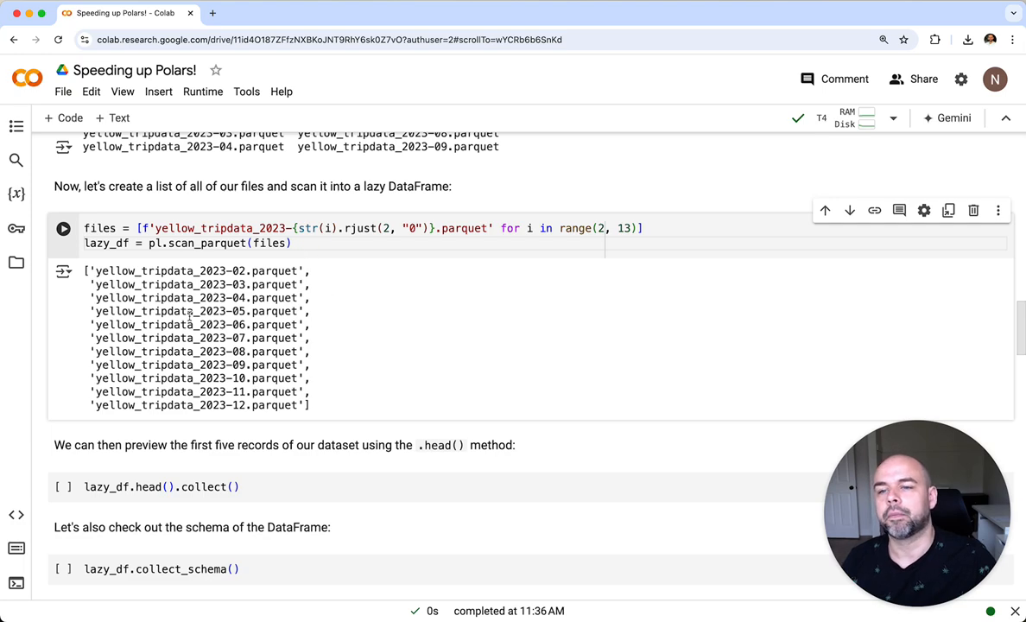
left_click(63, 228)
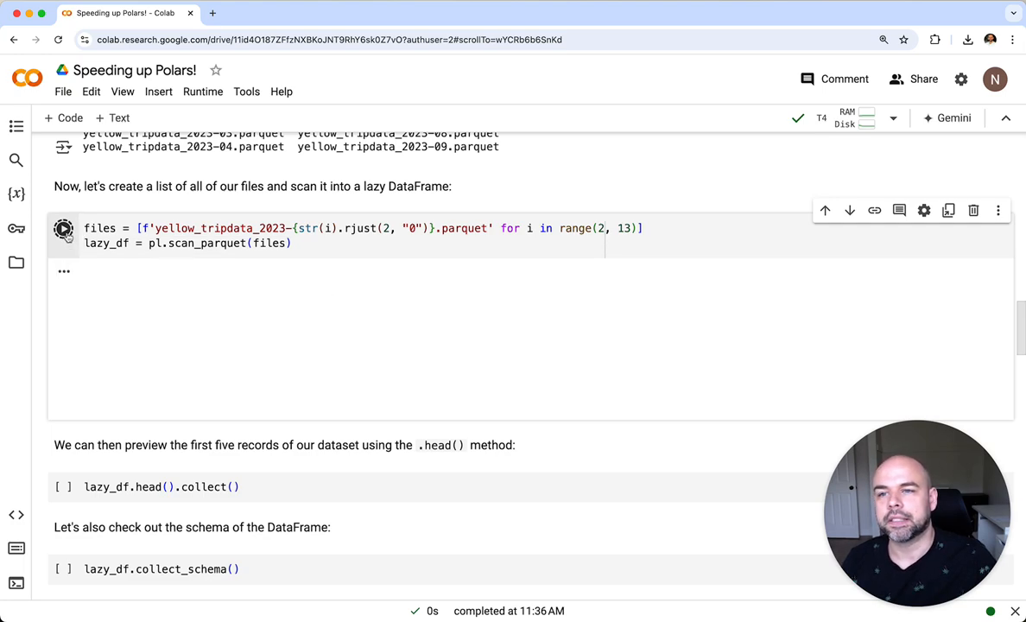
left_click(64, 229)
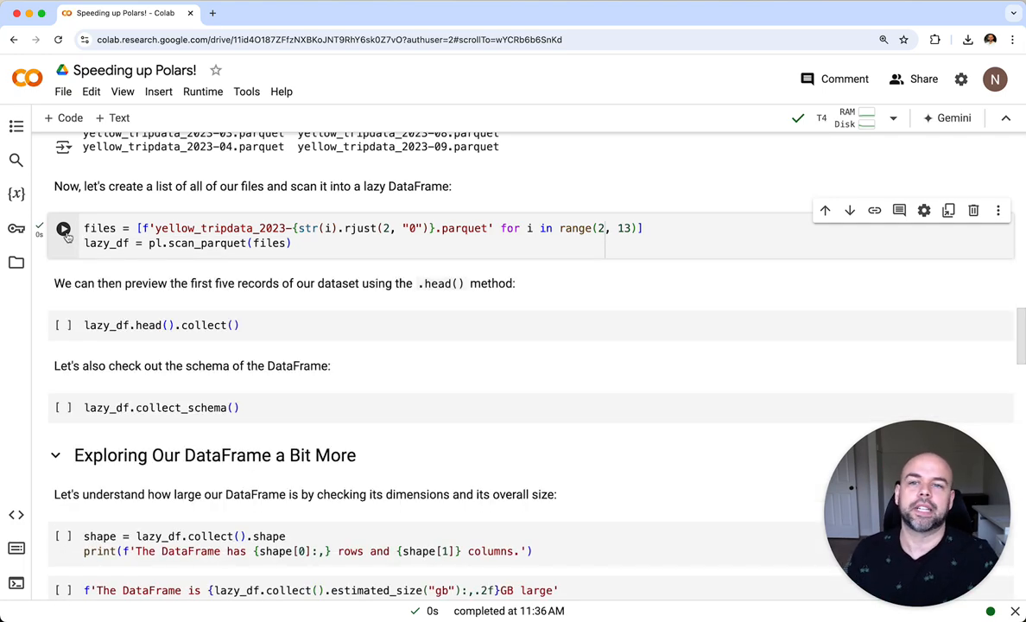
mouse_move(63, 228)
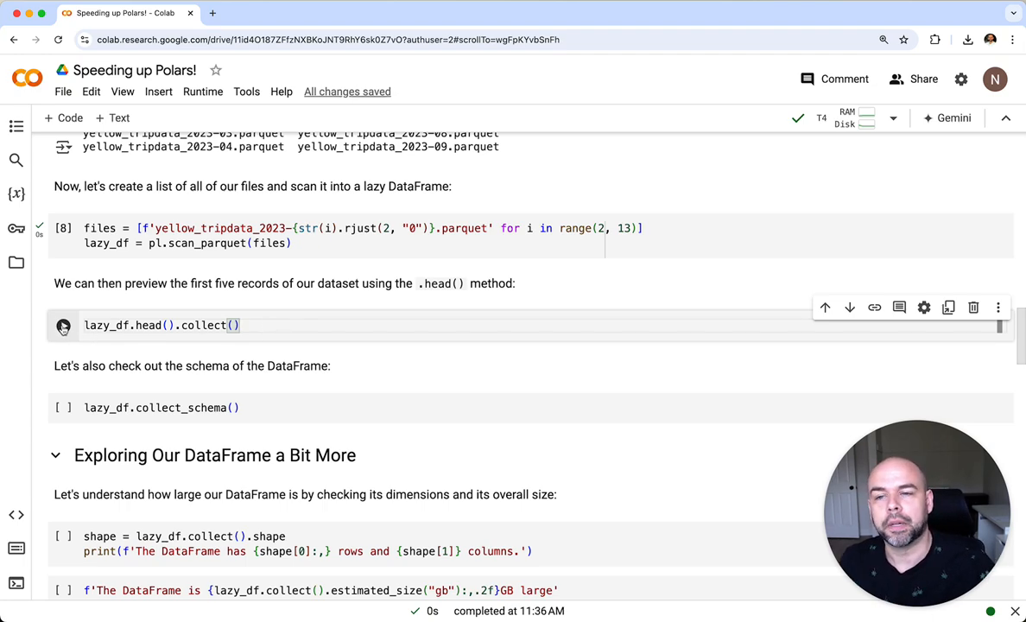
Preview the first five taxi records (19 columns) and scroll through the schema output
left_click(63, 325)
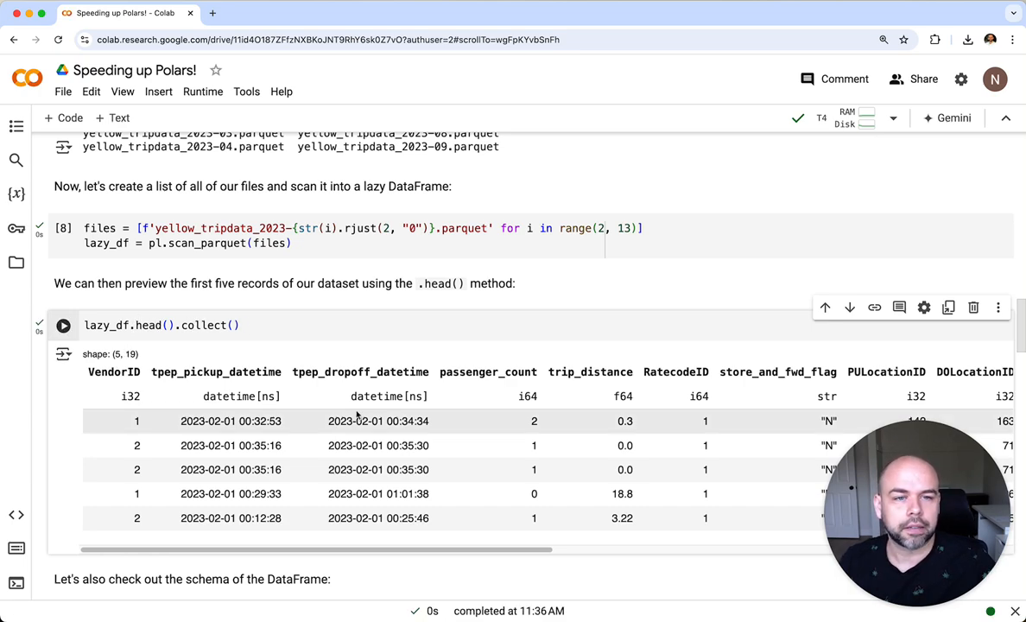
scroll("down", 3)
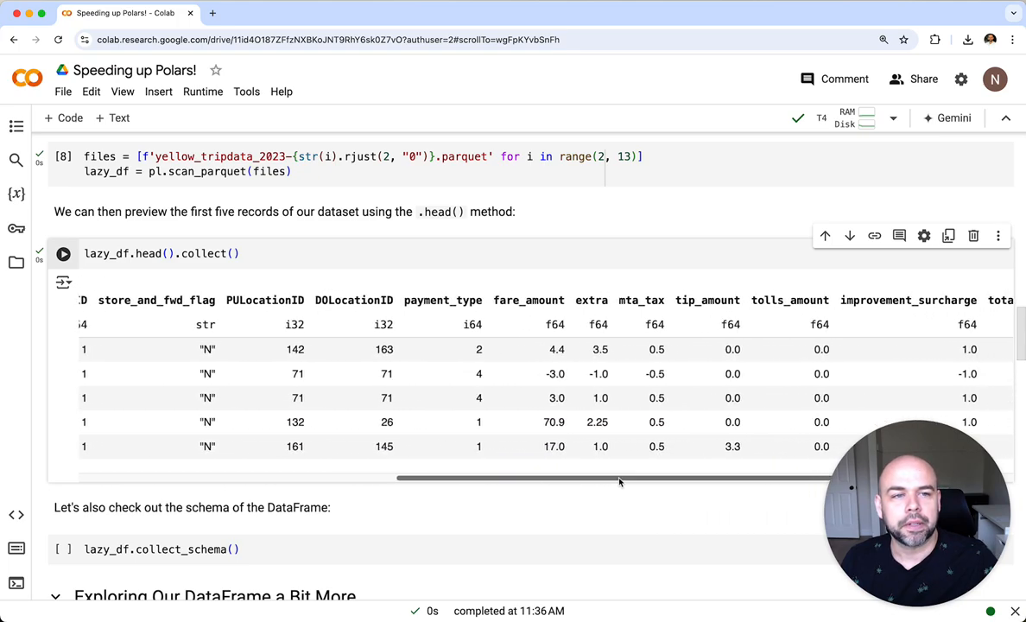
left_click_drag(620, 477, 337, 477)
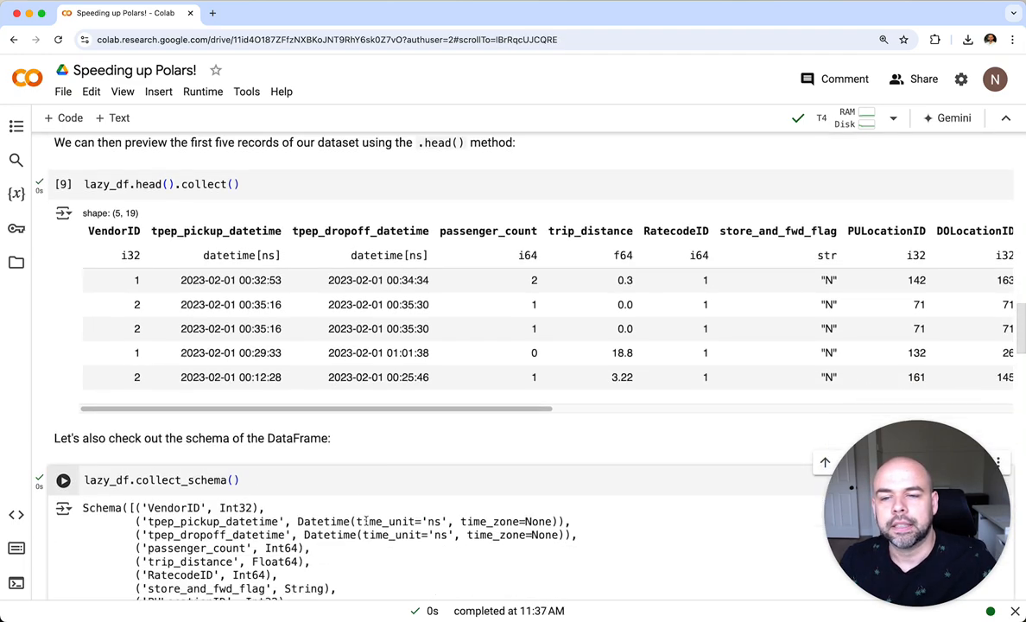
scroll("down", 3)
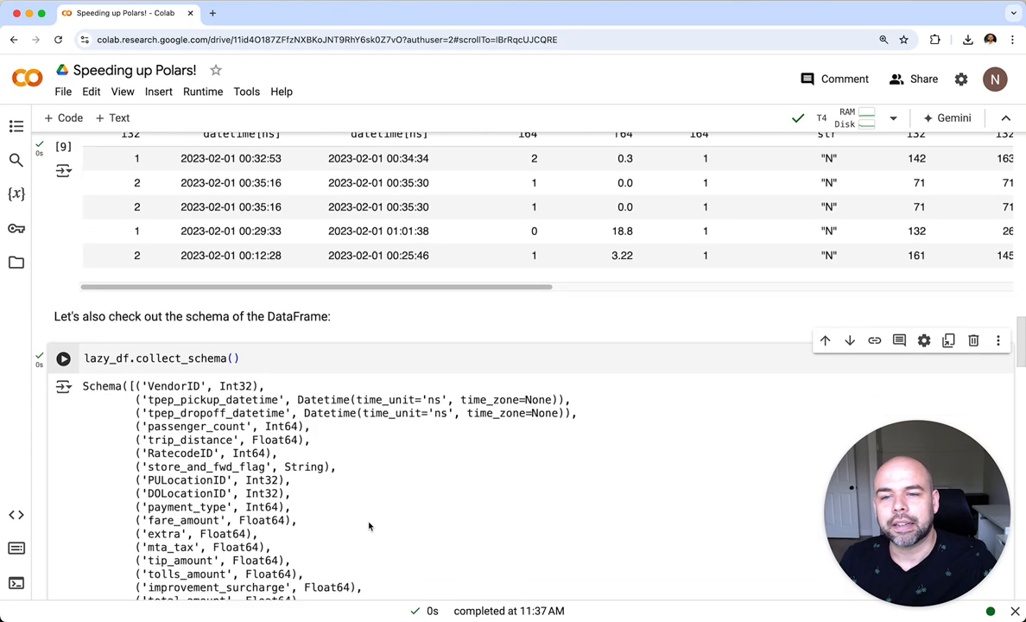
scroll("down", 3)
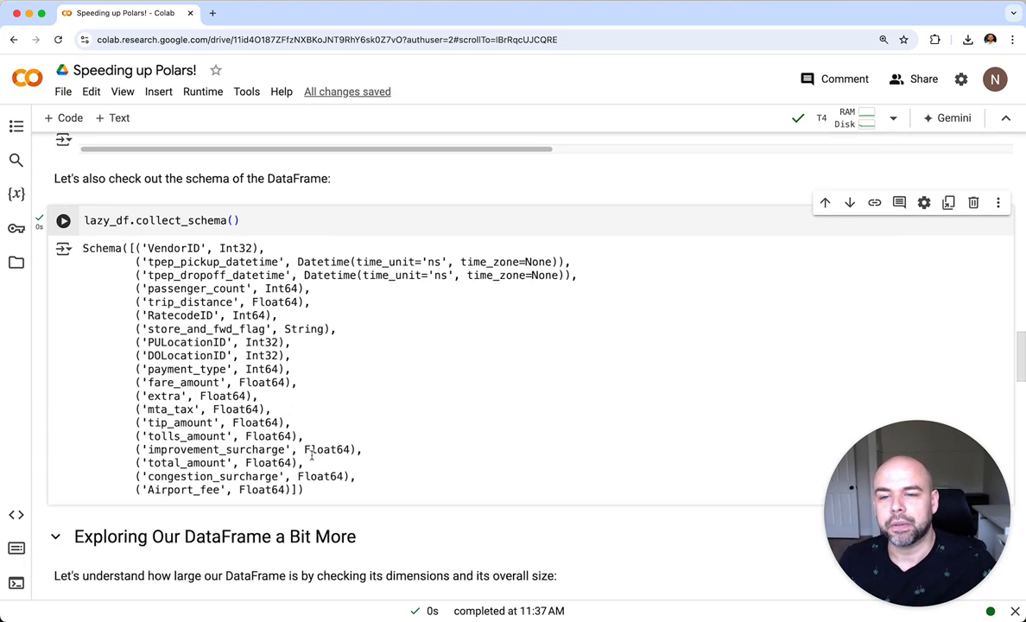
scroll("down", 3)
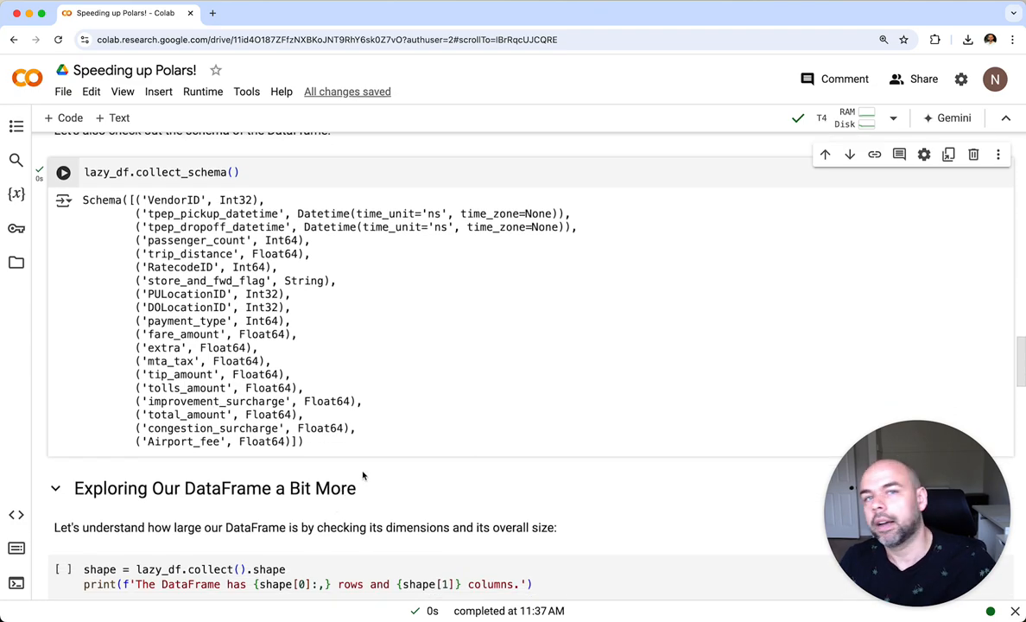
scroll("down", 3)
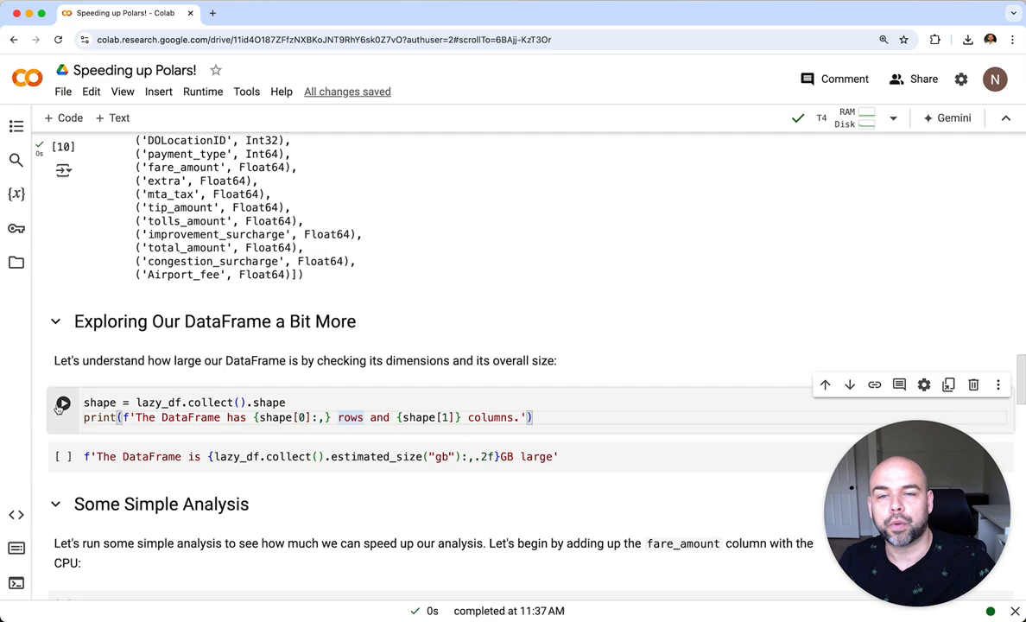
Run the shape cell (35,243,460 rows, 19 columns) and the estimated_size cell (4.34GB)
left_click(63, 402)
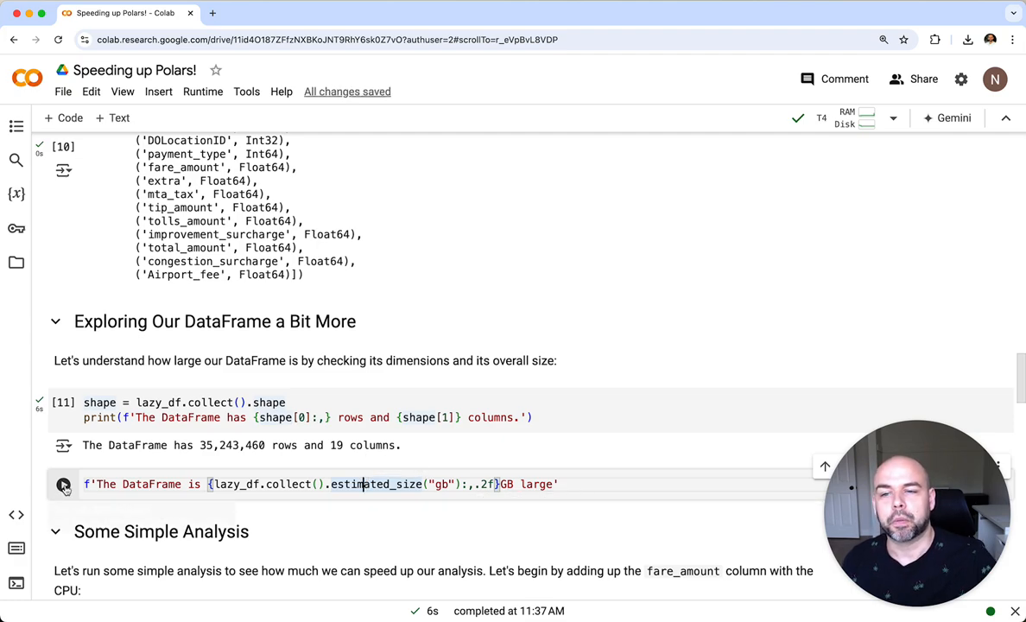
left_click(63, 484)
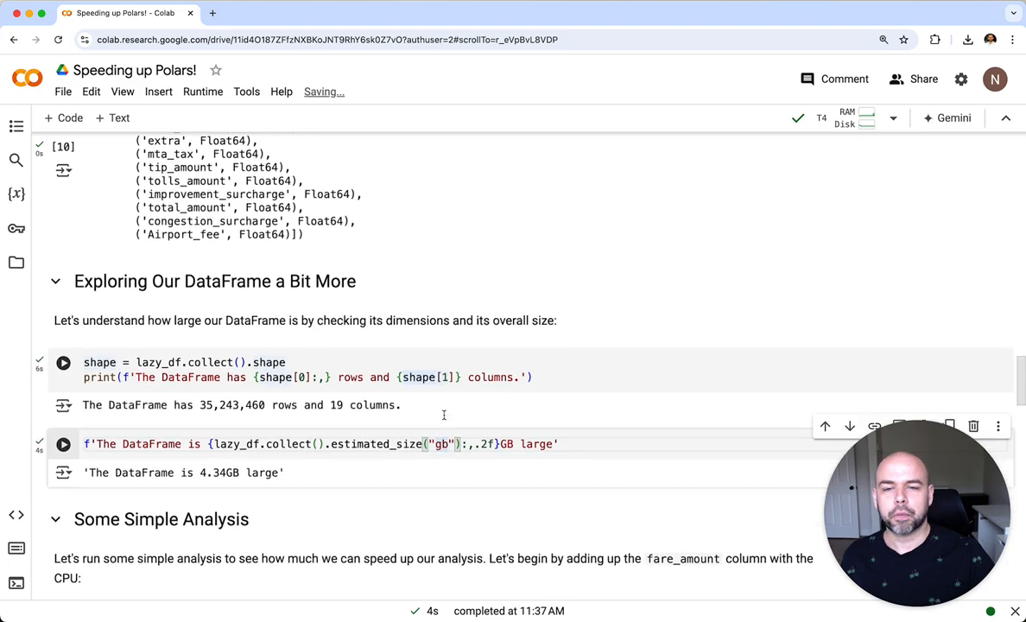
scroll("down", 3)
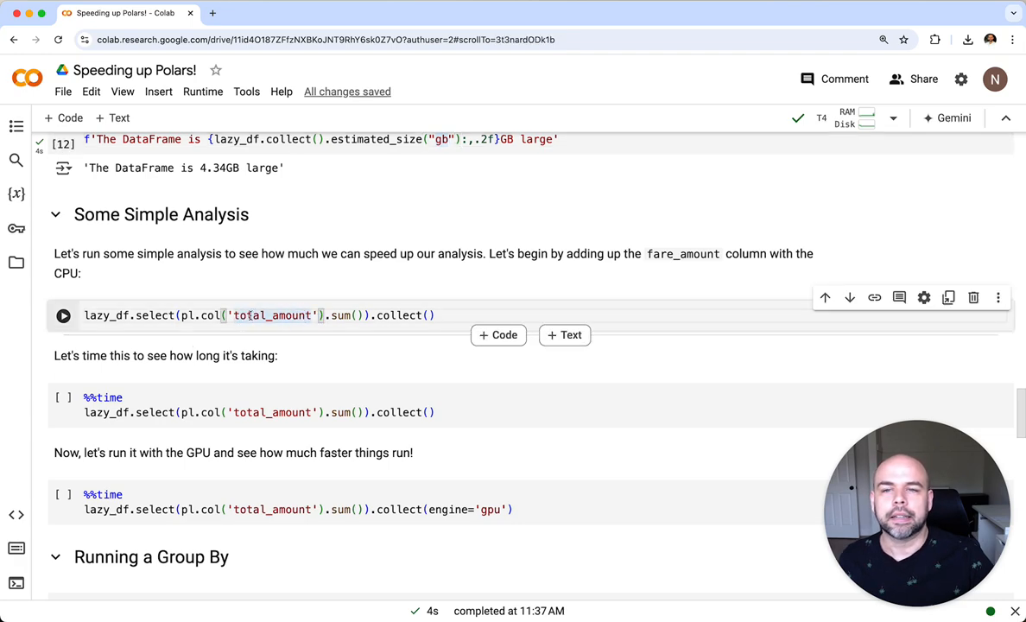
Sum the total_amount column on the CPU, giving 1.0075e9
left_click(63, 314)
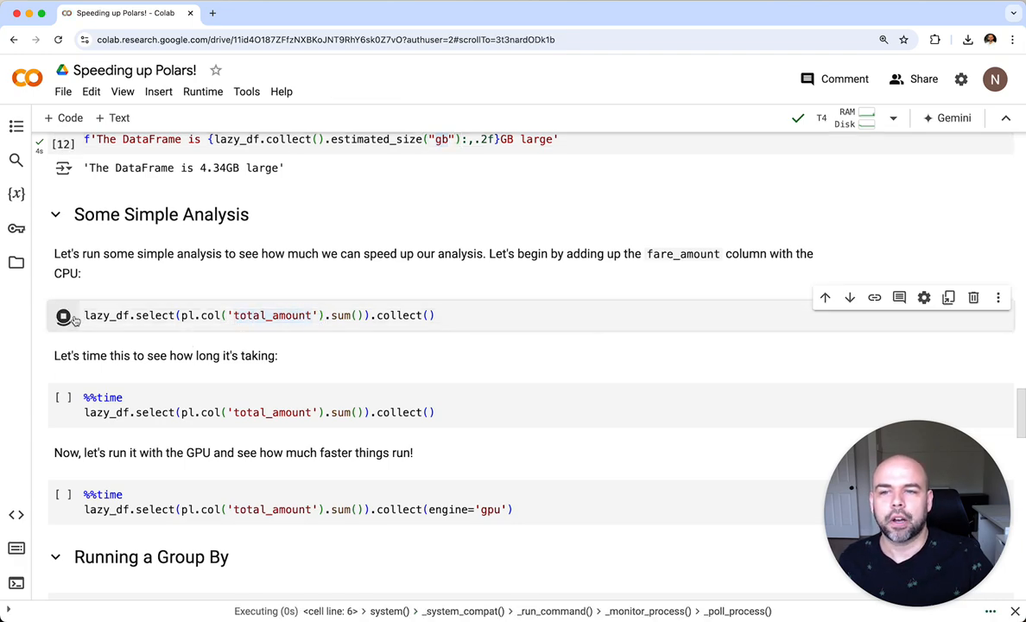
left_click(63, 314)
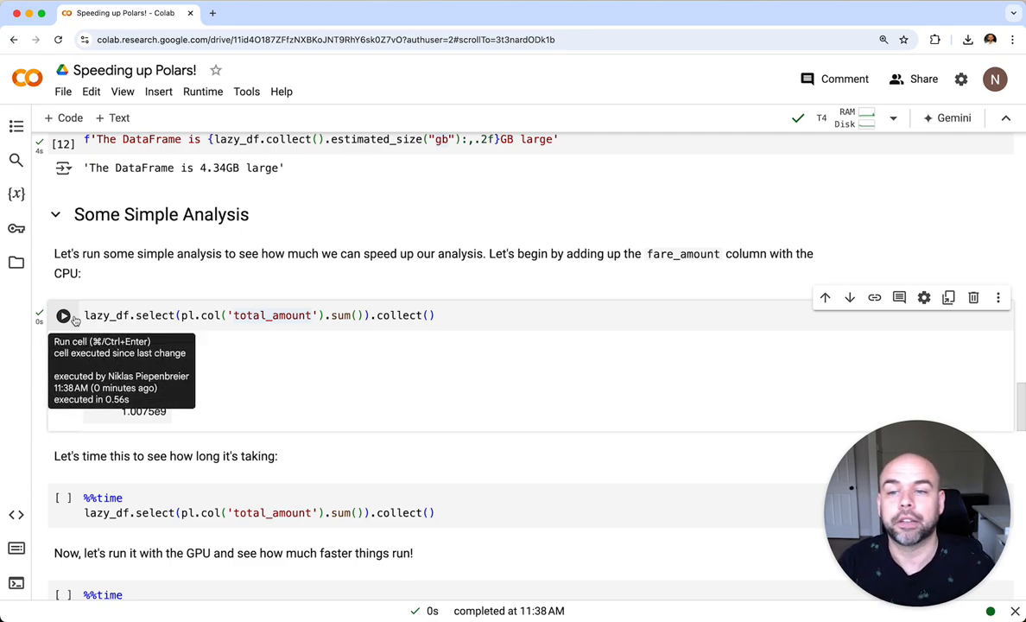
mouse_move(205, 456)
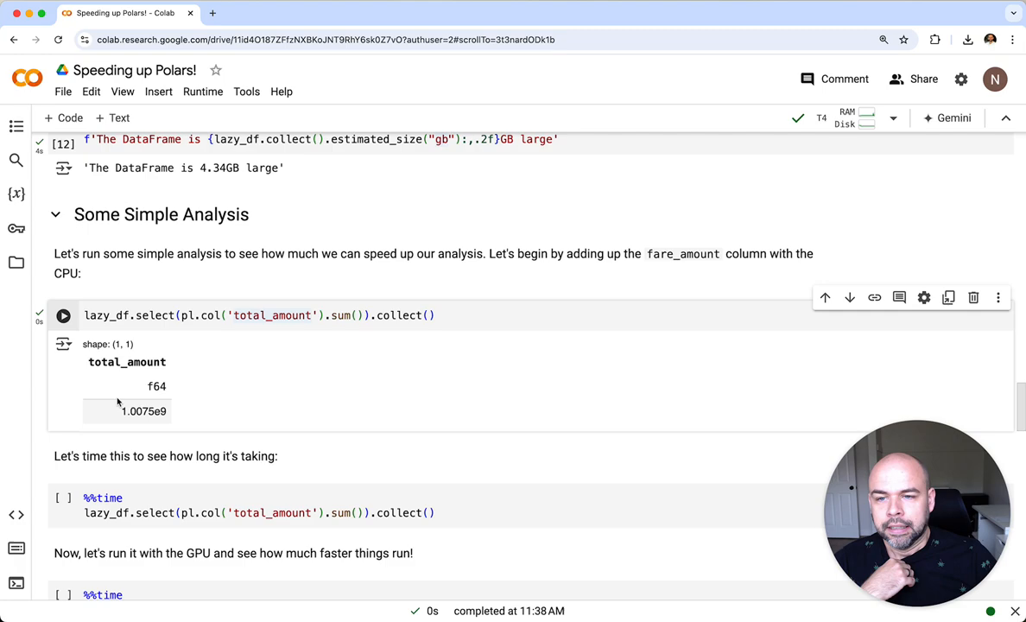
mouse_move(178, 449)
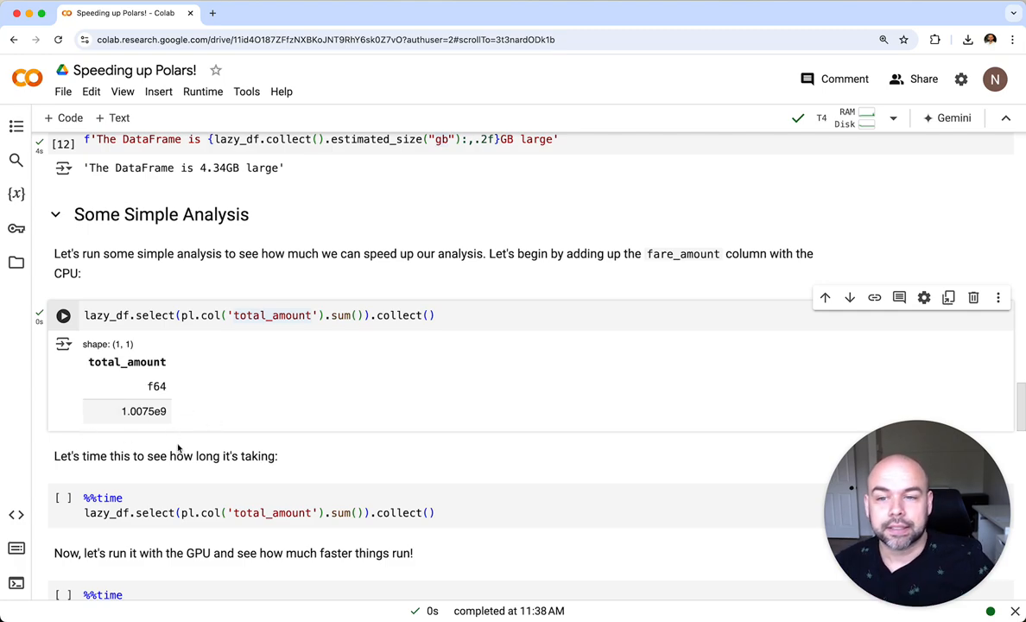
double_click(143, 411)
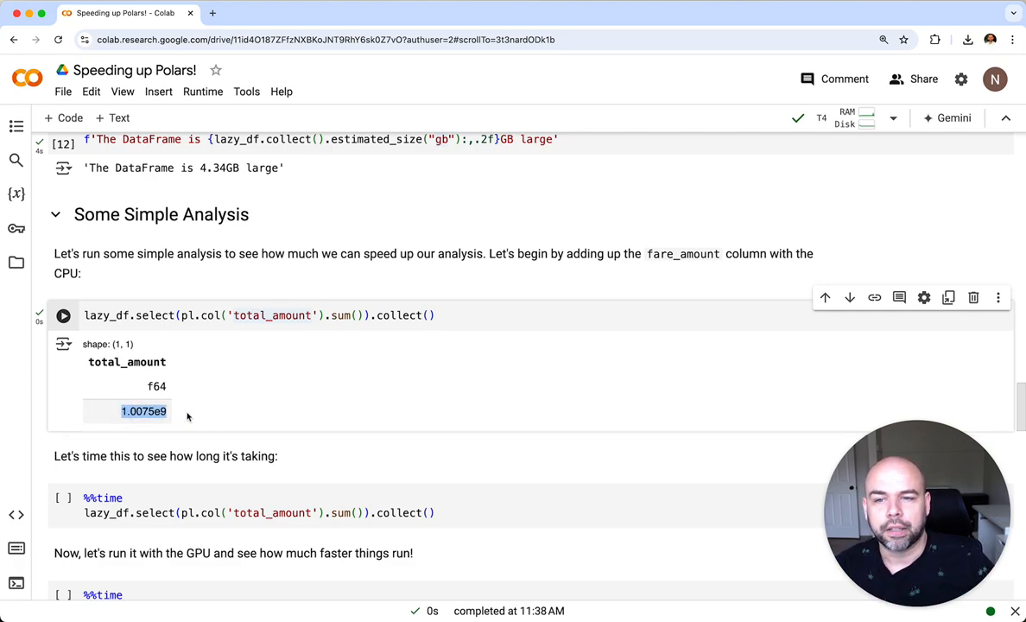
Run the %%time CPU sum cell, measuring 274 ms wall time
left_click(130, 513)
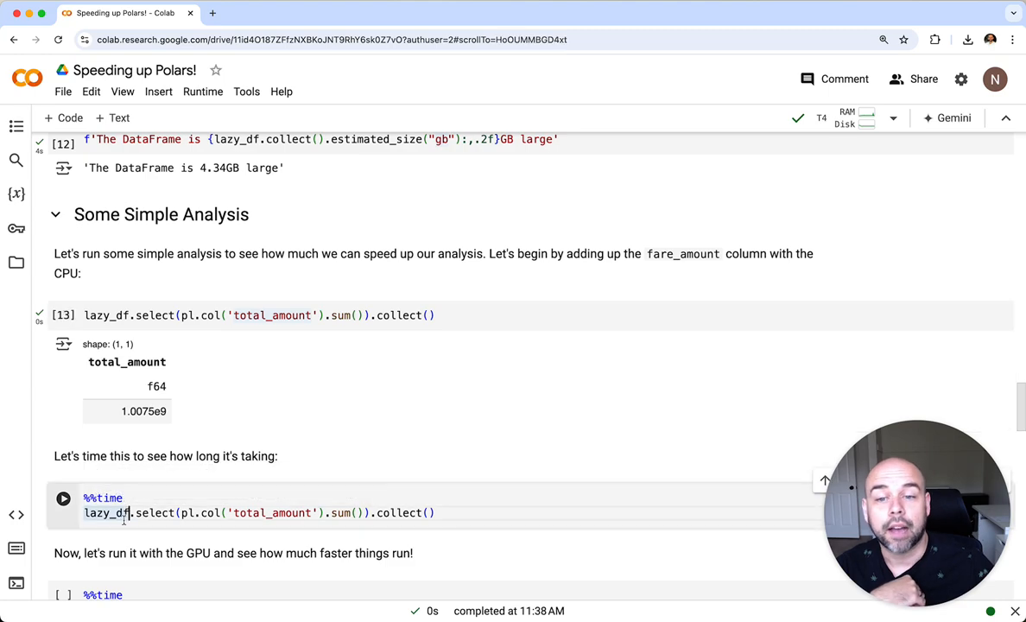
scroll("down", 3)
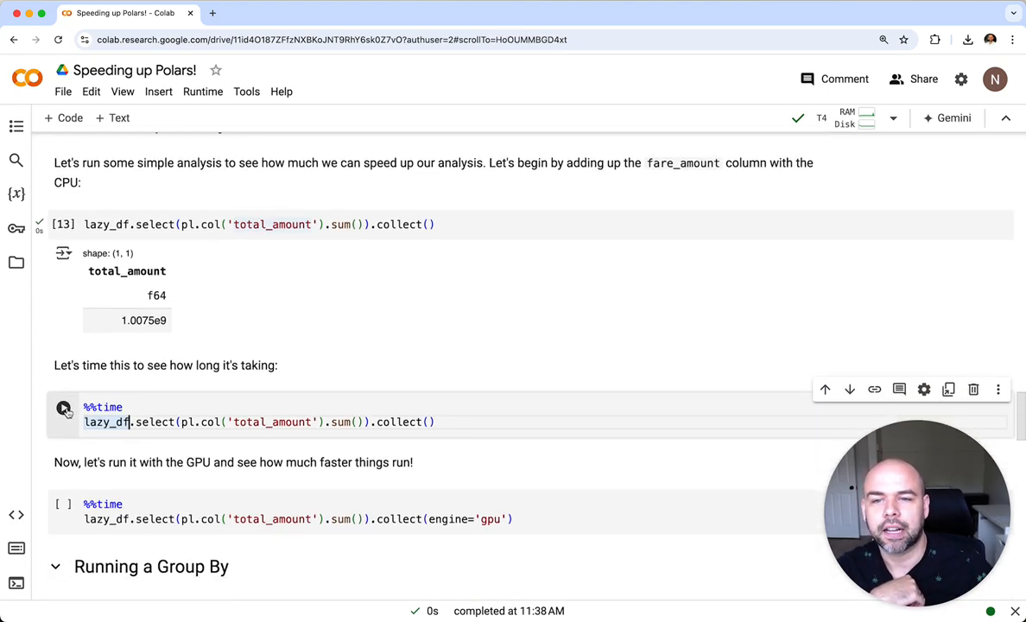
double_click(103, 407)
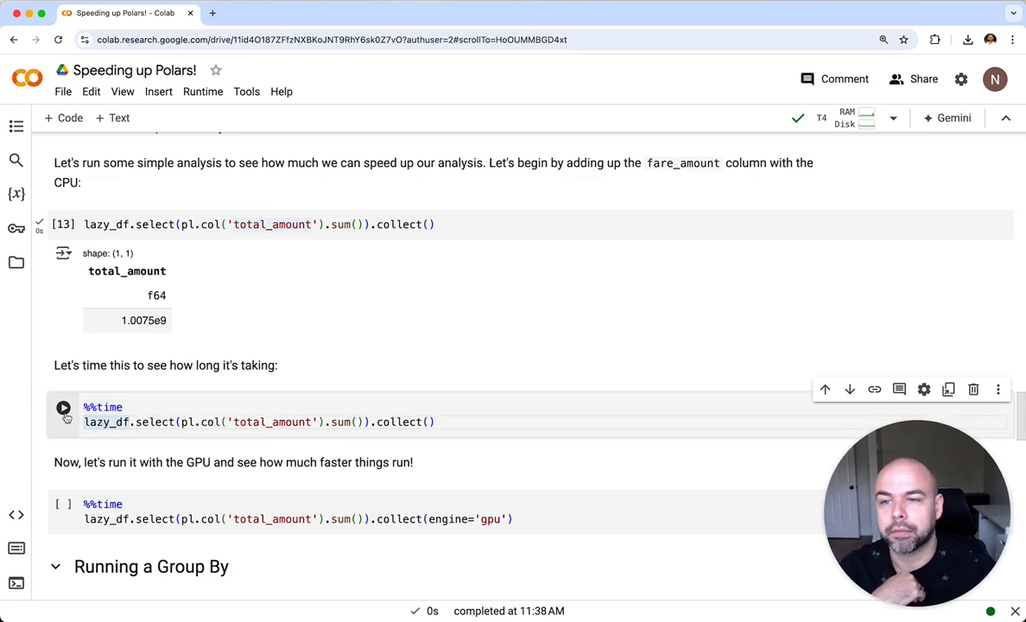
left_click(63, 407)
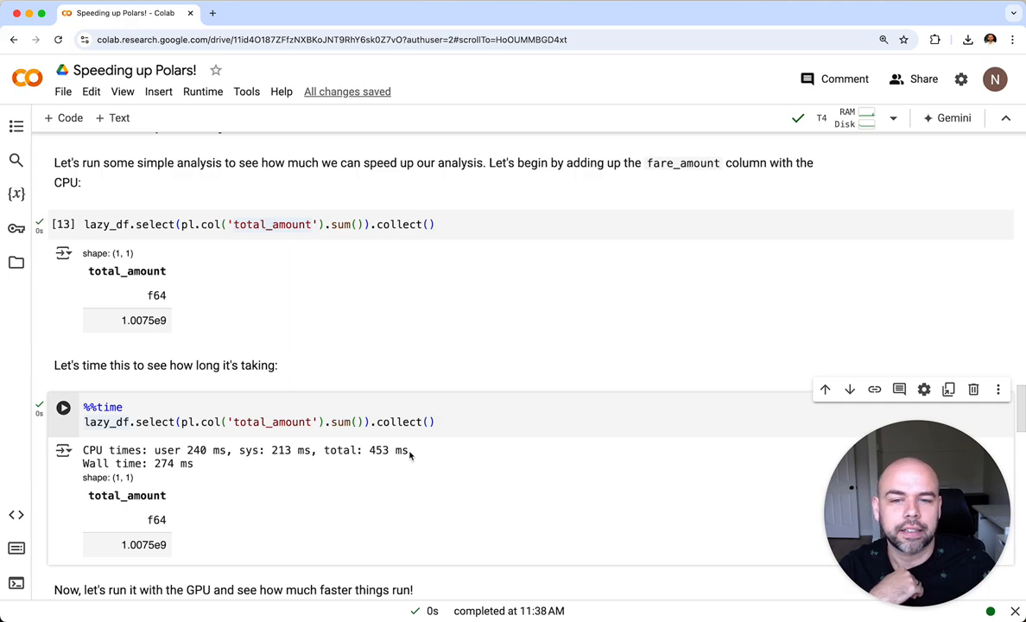
mouse_move(542, 553)
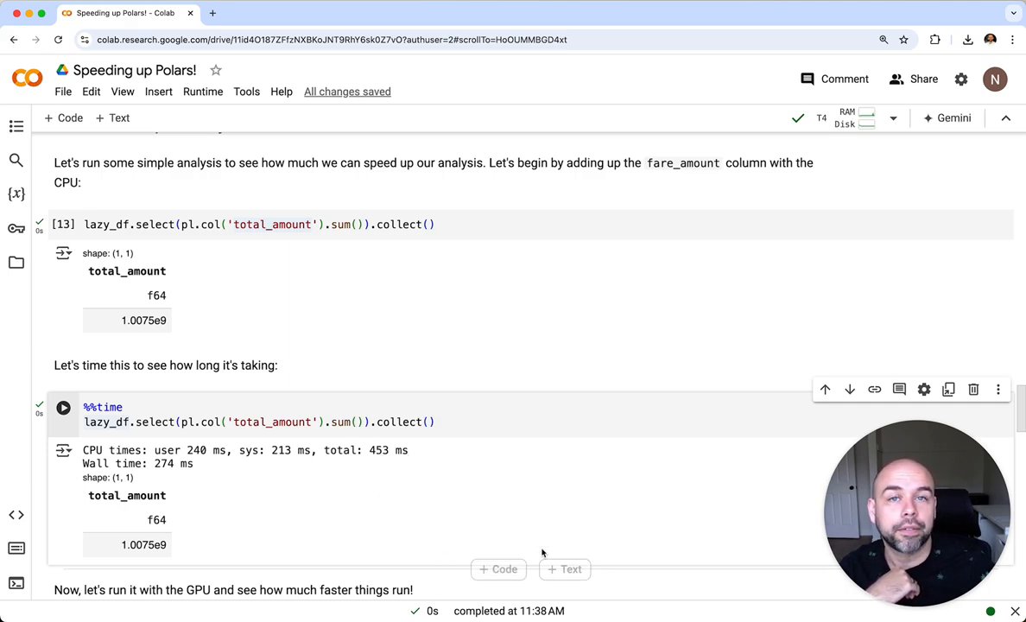
scroll("down", 3)
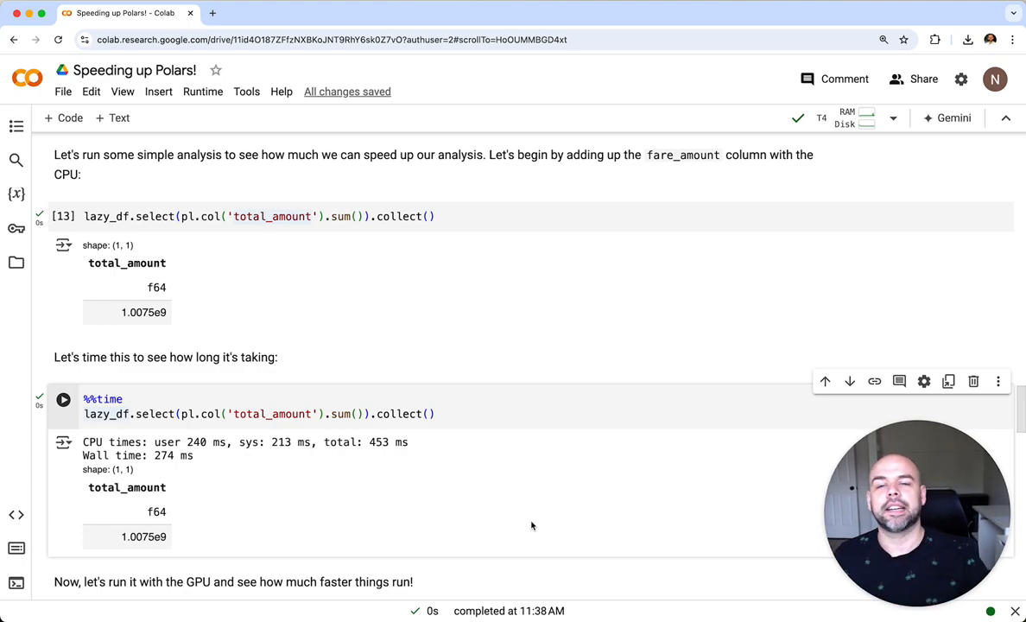
mouse_move(549, 572)
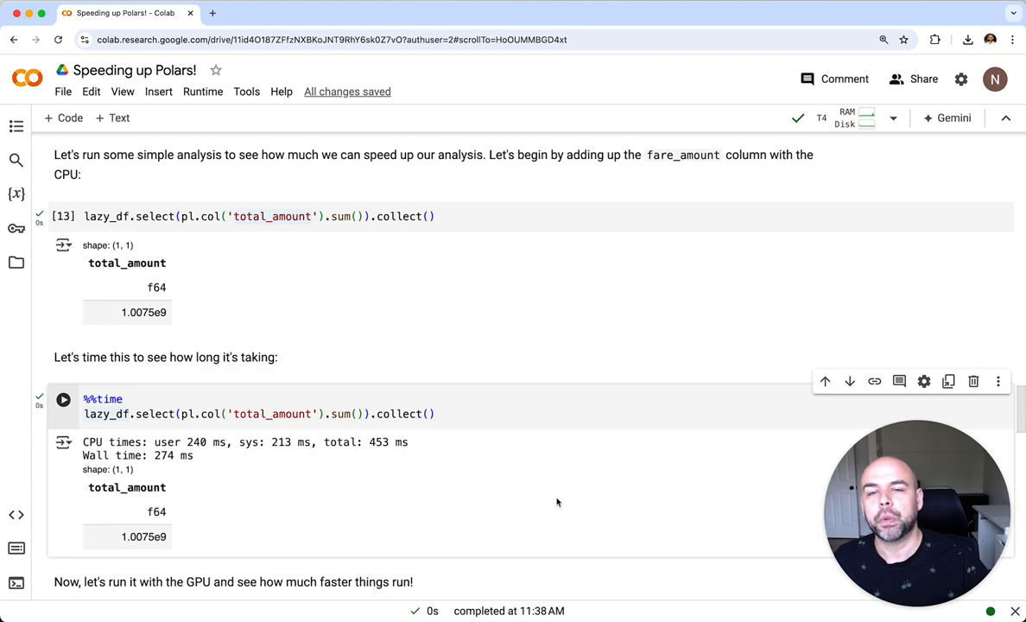
scroll("down", 3)
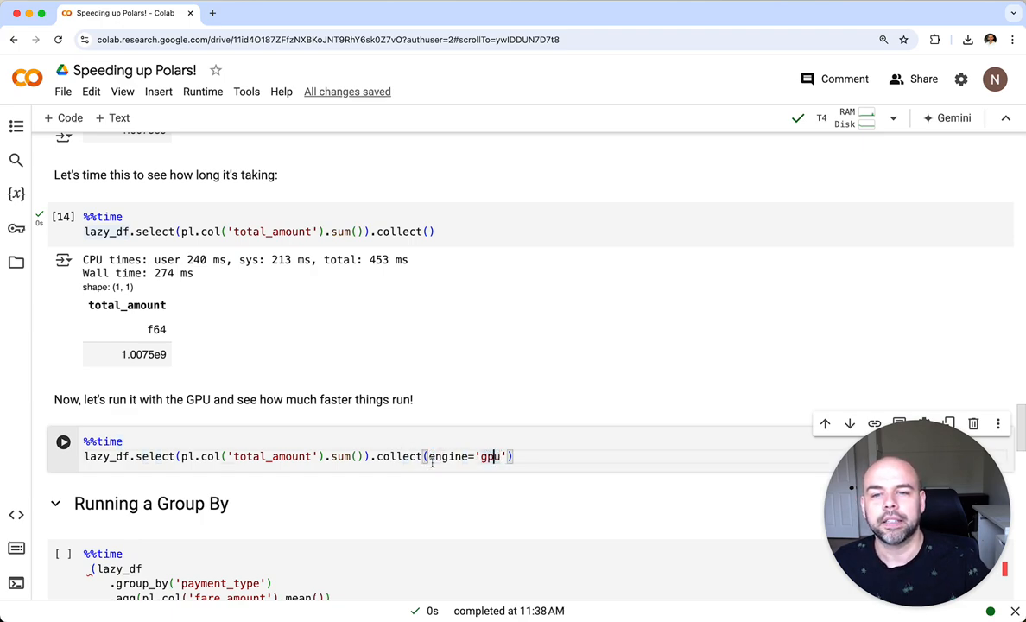
Time the sum with engine='gpu' twice: 5.34 s first, then 136 ms warm
left_click(63, 442)
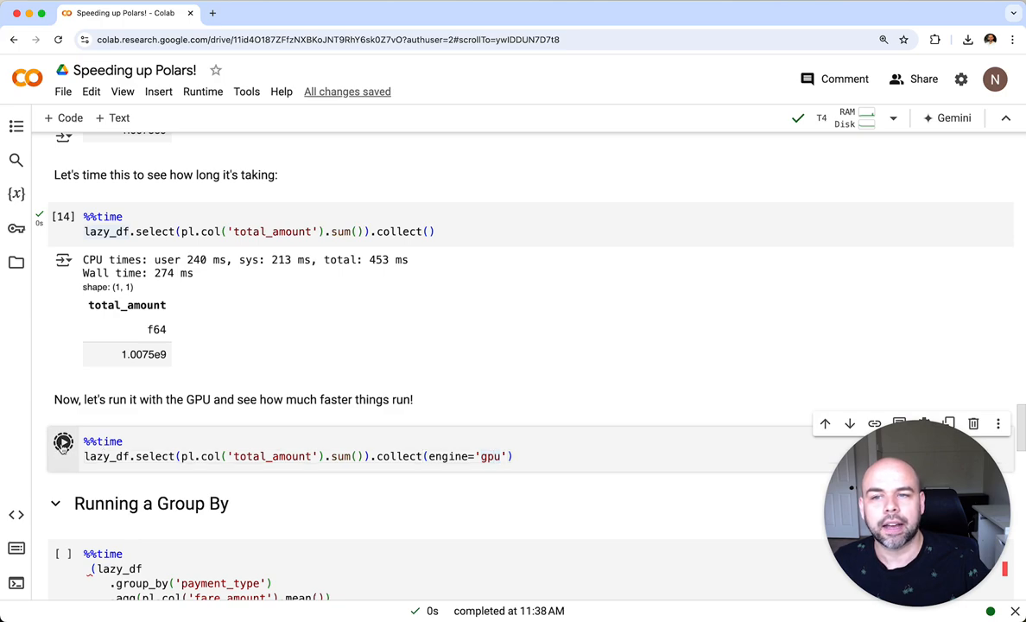
left_click(62, 442)
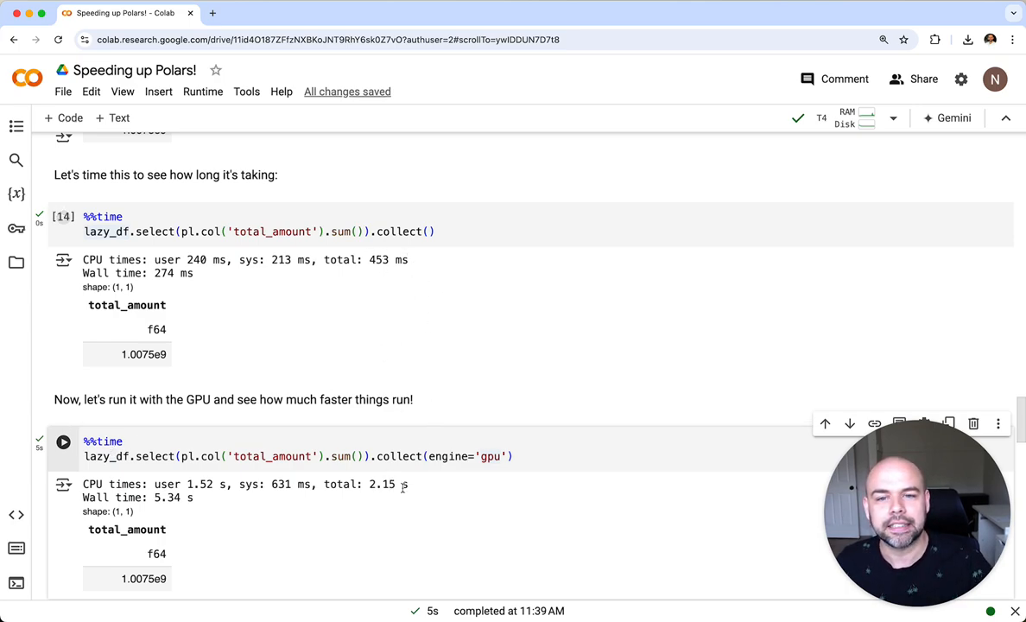
mouse_move(459, 301)
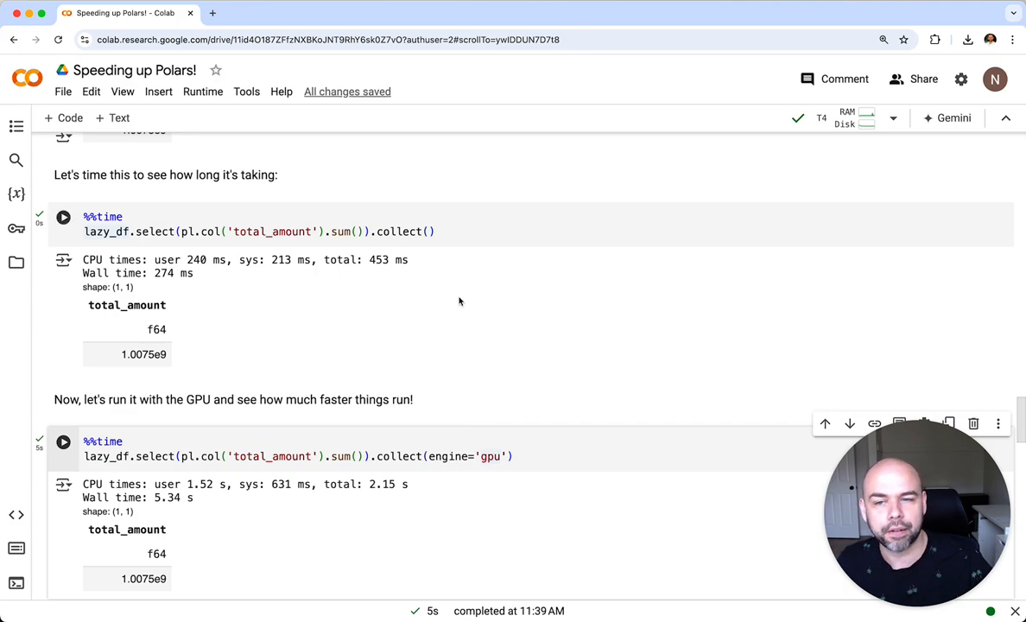
mouse_move(316, 295)
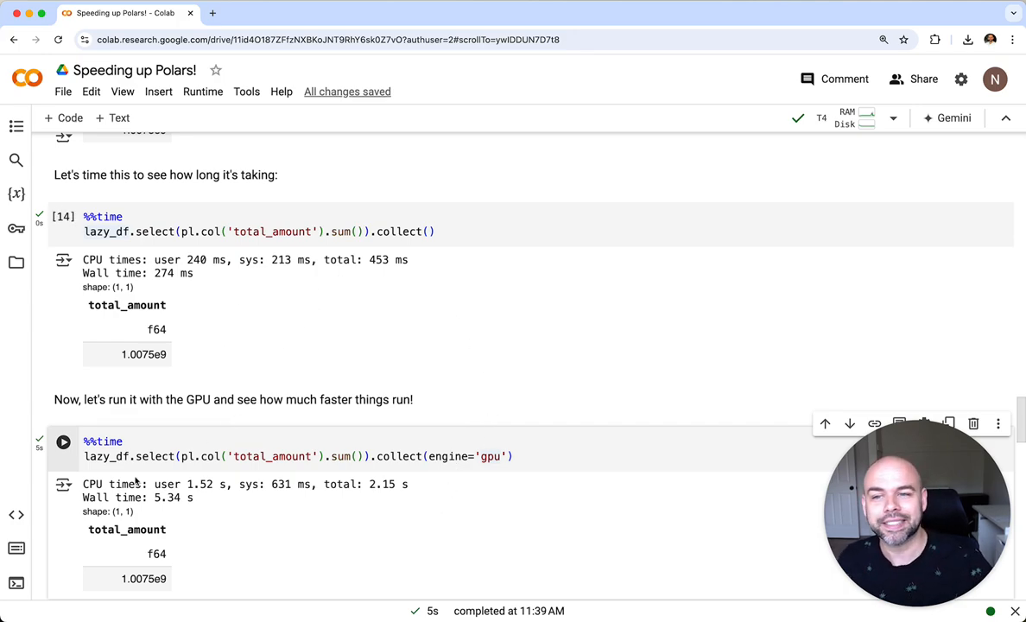
left_click(64, 442)
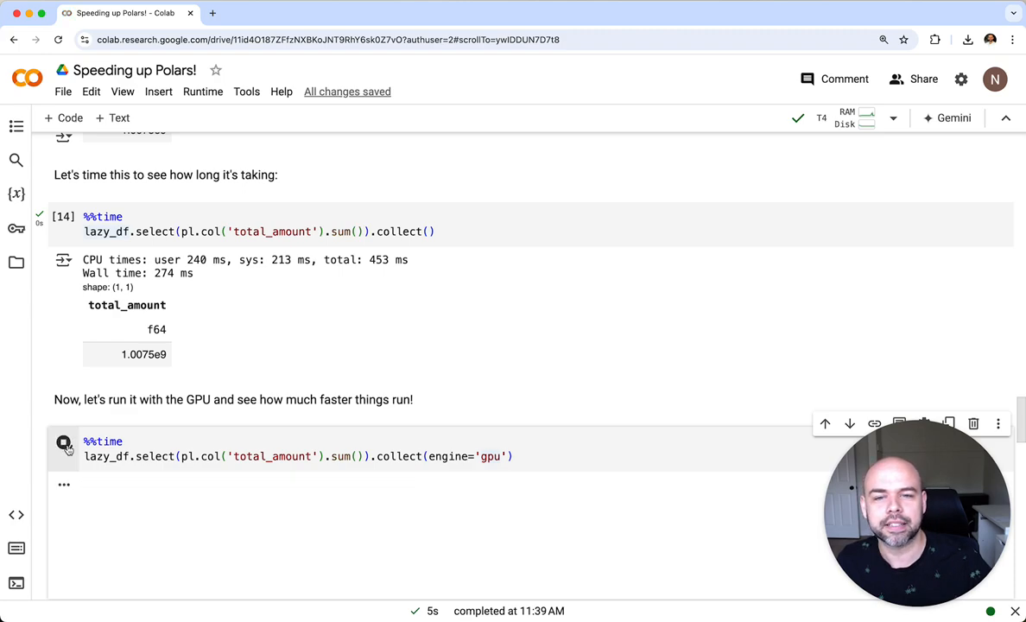
left_click(63, 442)
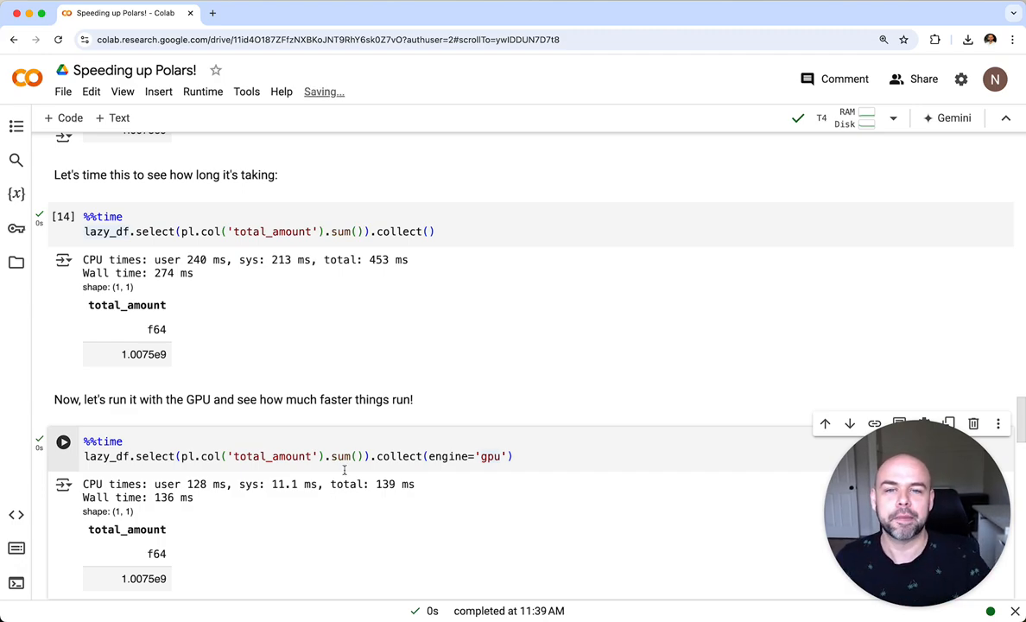
scroll("down", 3)
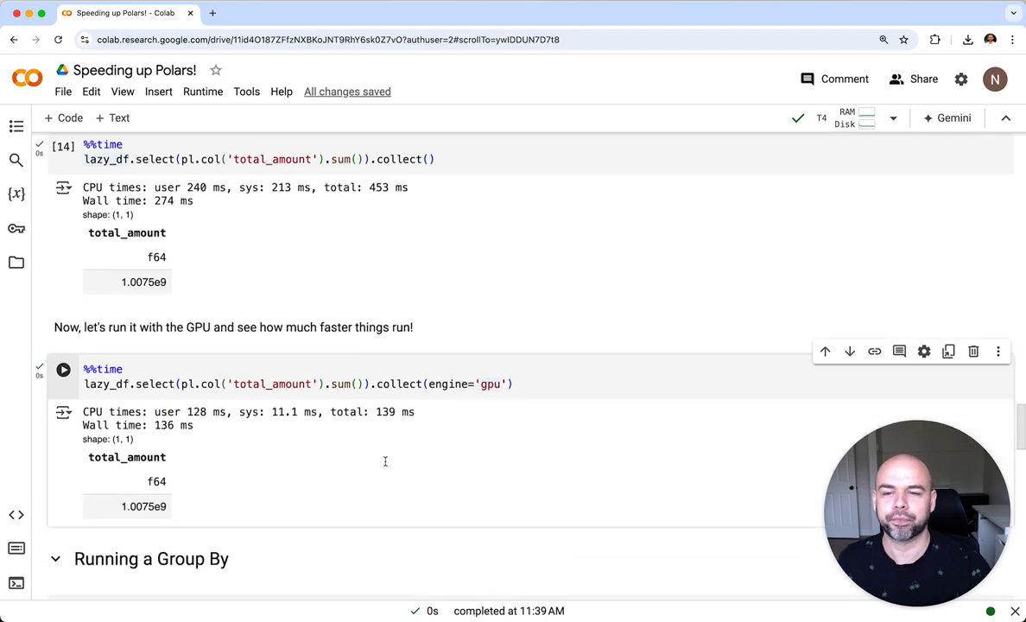
mouse_move(385, 465)
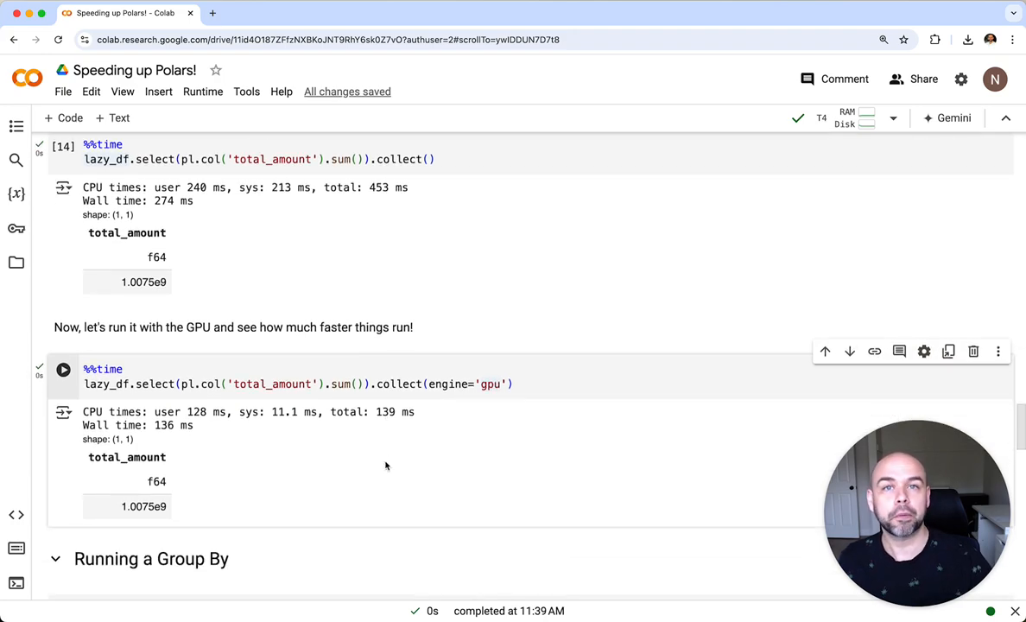
mouse_move(435, 458)
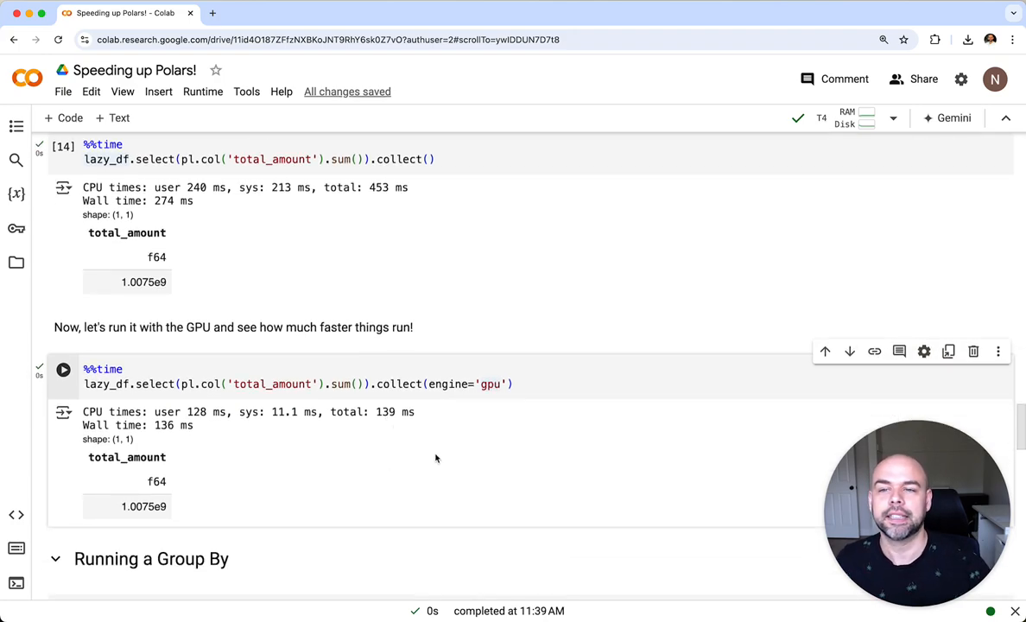
scroll("down", 3)
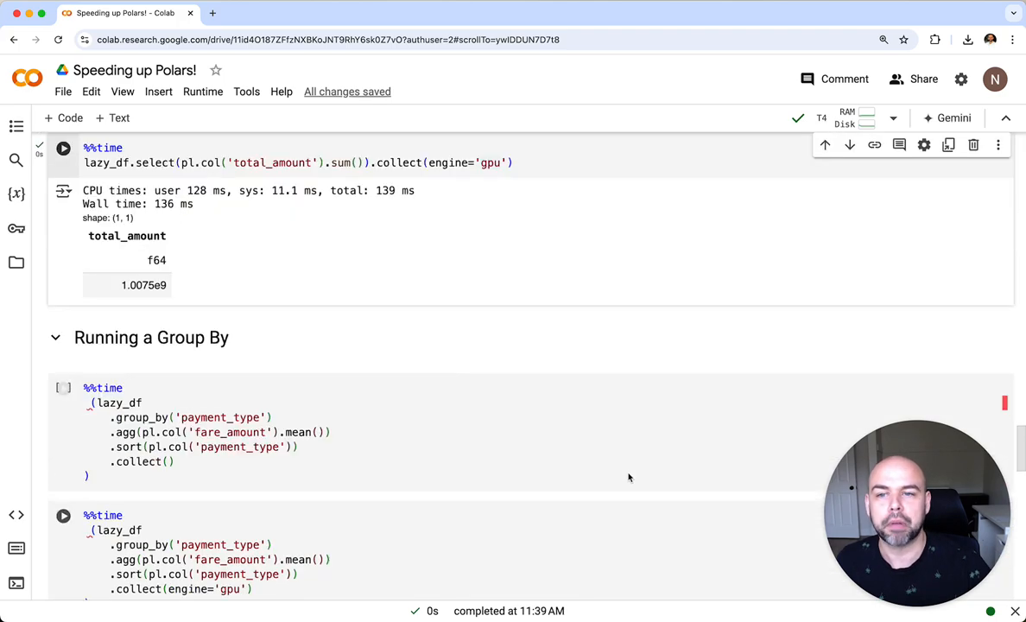
Time the CPU group-by of mean fare_amount per payment_type: six rows in 1.35 s
scroll("down", 3)
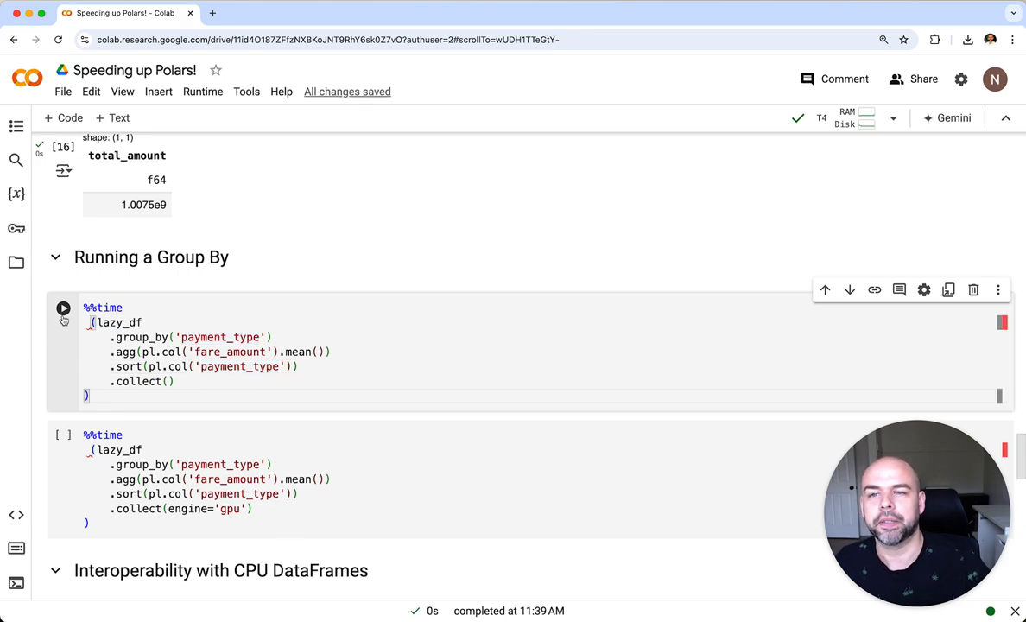
mouse_move(63, 308)
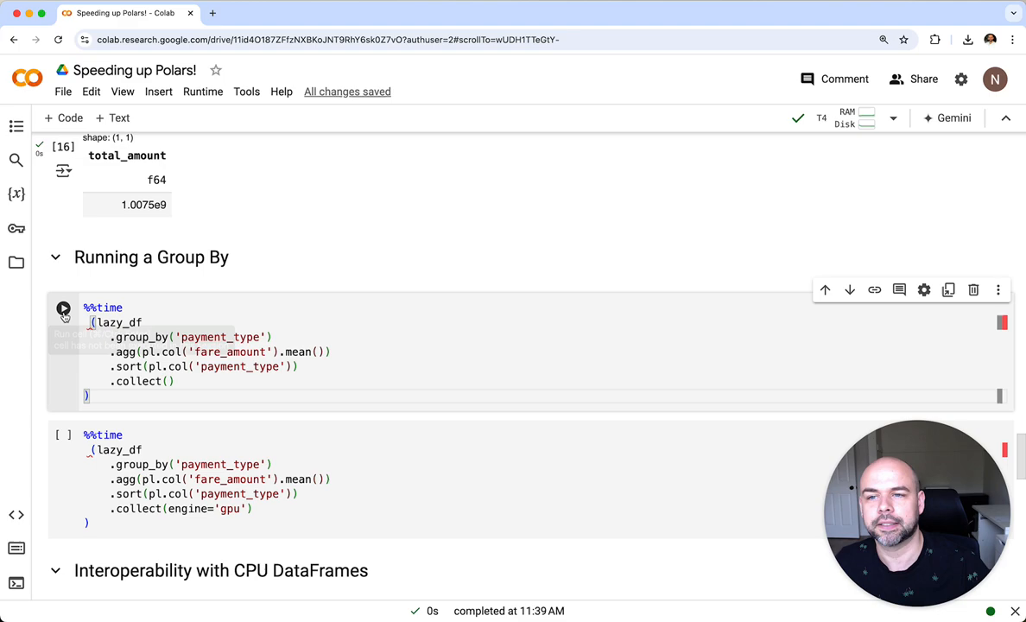
left_click(63, 308)
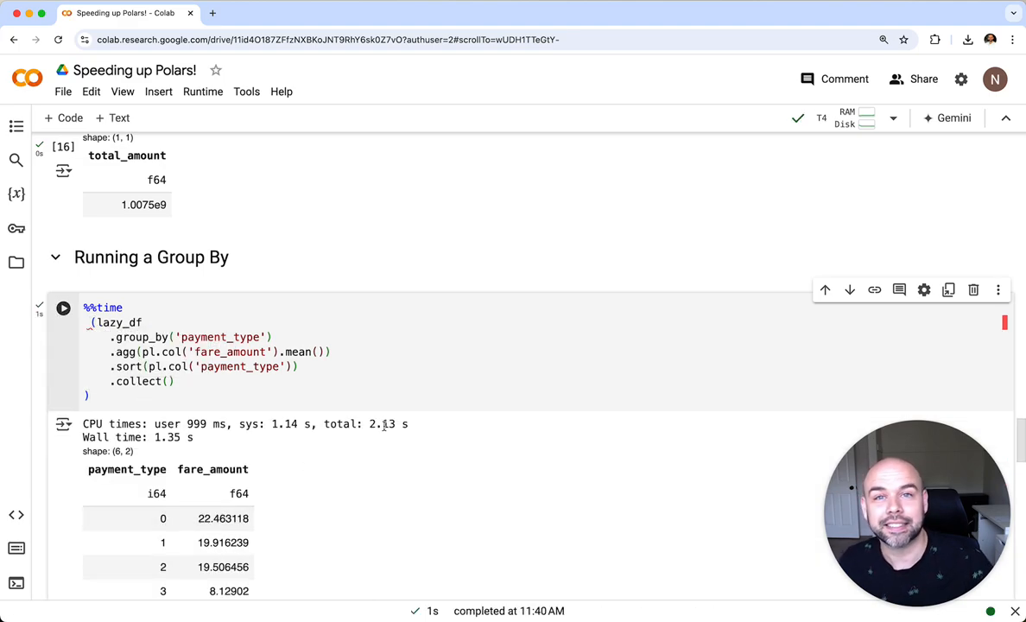
scroll("down", 3)
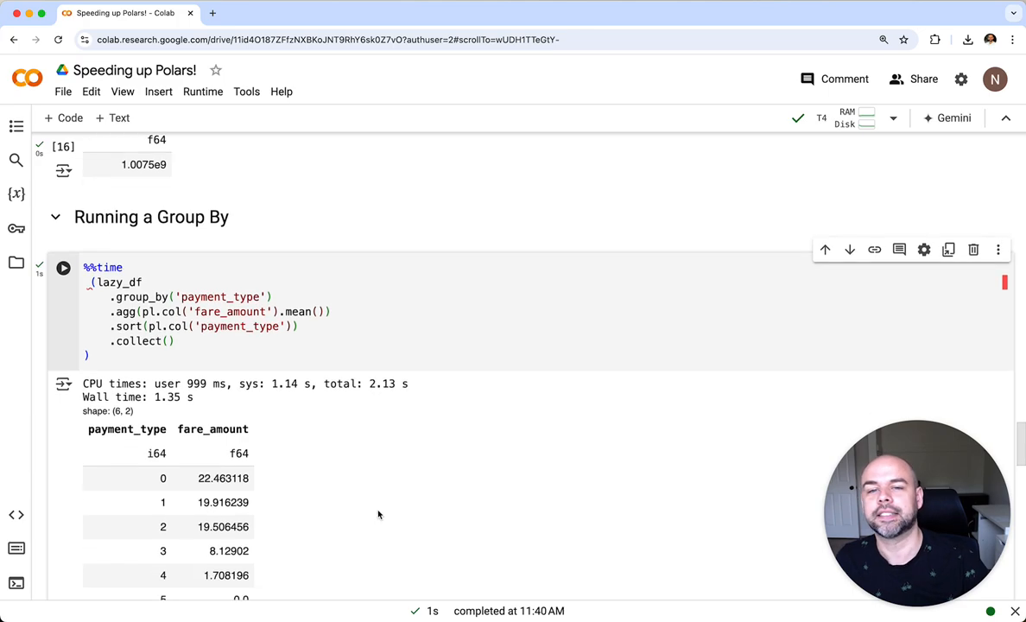
mouse_move(382, 505)
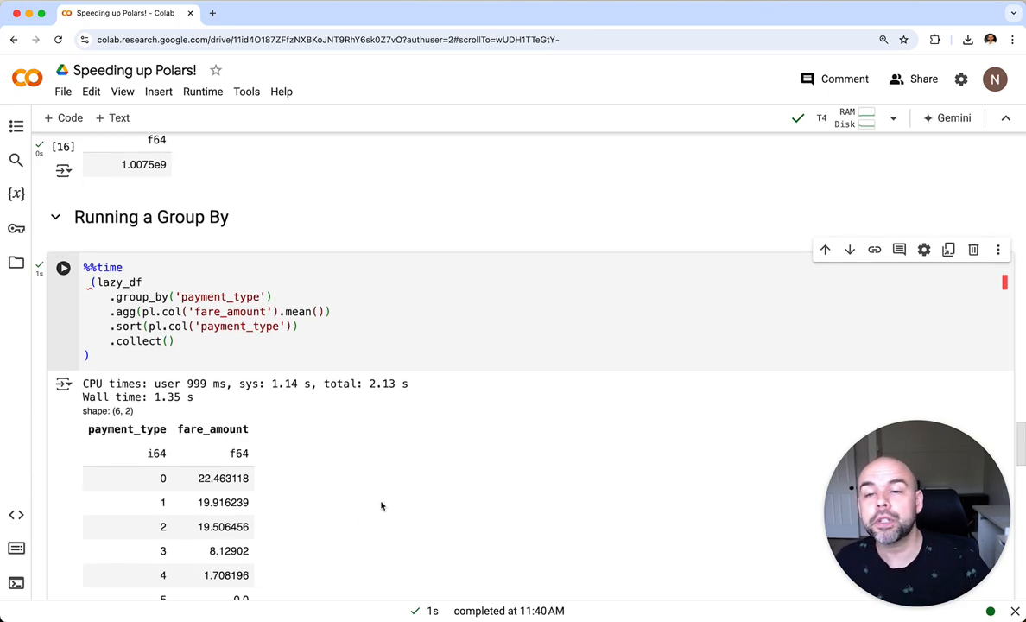
mouse_move(387, 537)
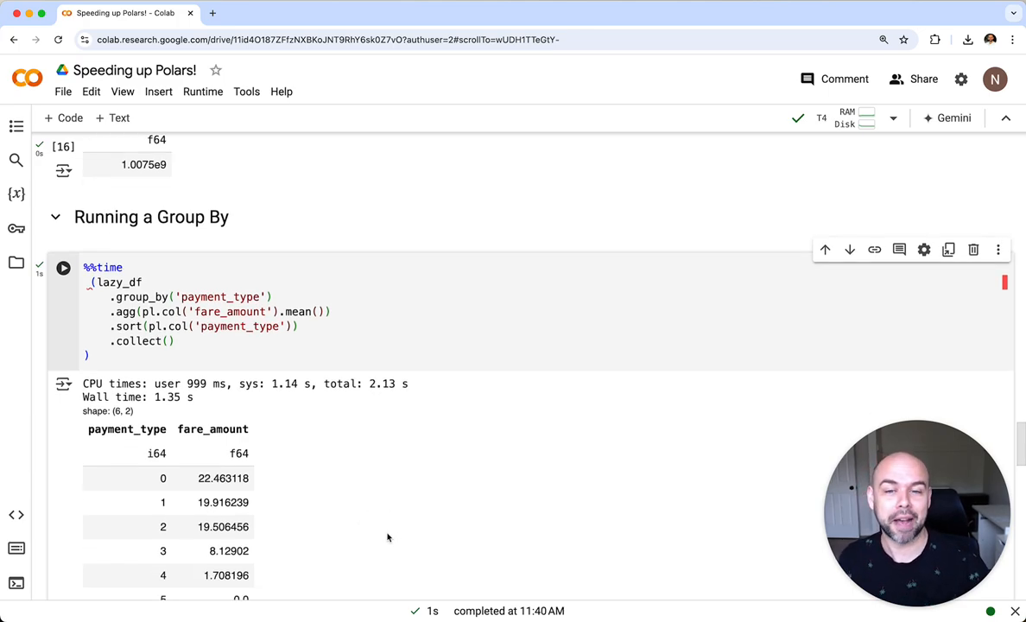
scroll("down", 3)
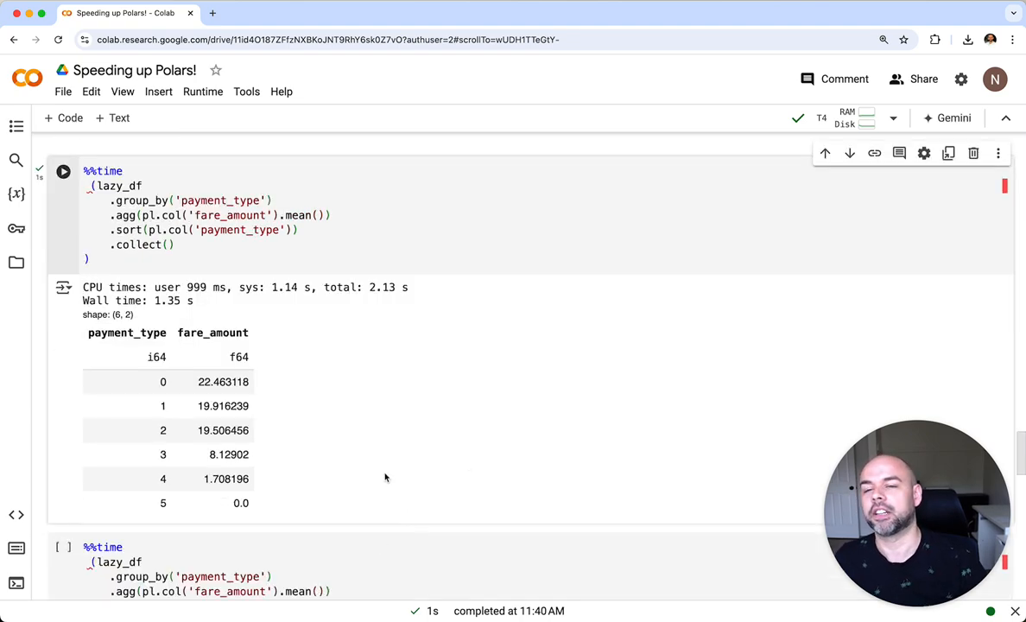
mouse_move(380, 479)
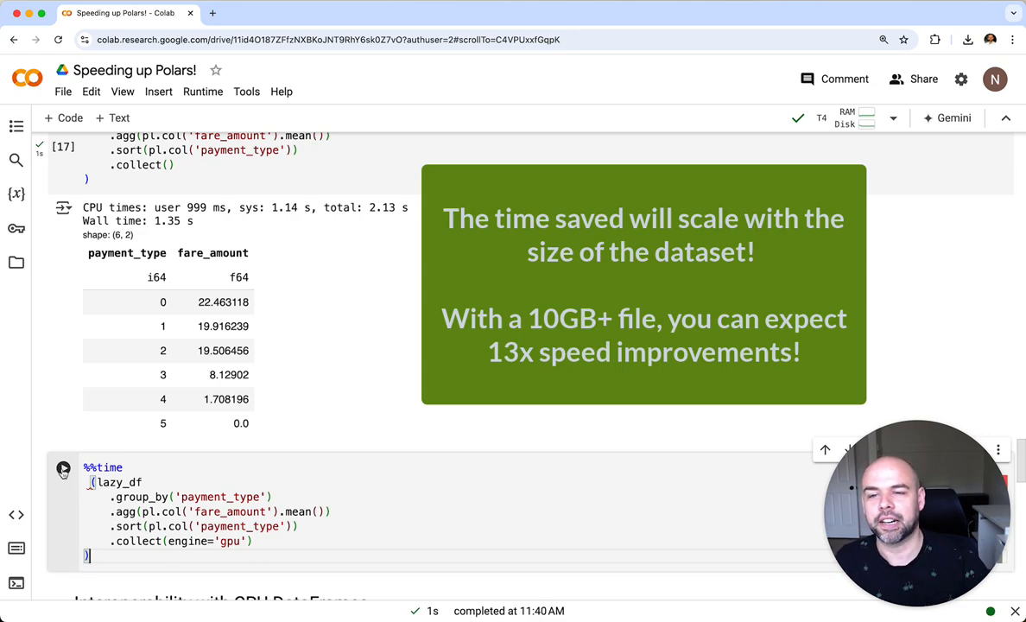
Time the group-by with collect(engine='gpu'), returning identical six rows in 354 ms
left_click(63, 467)
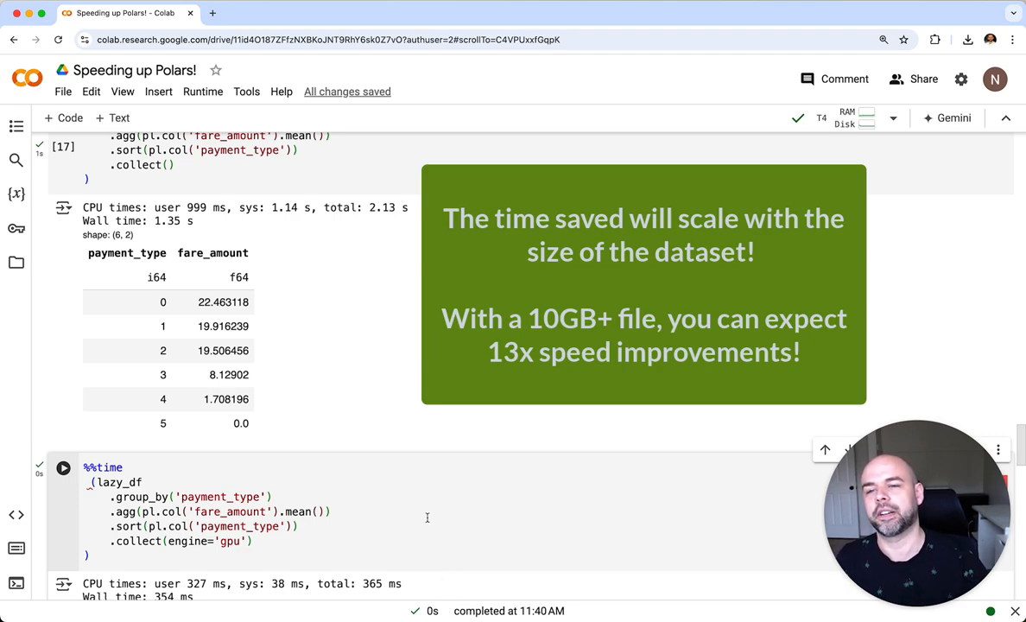
scroll("down", 3)
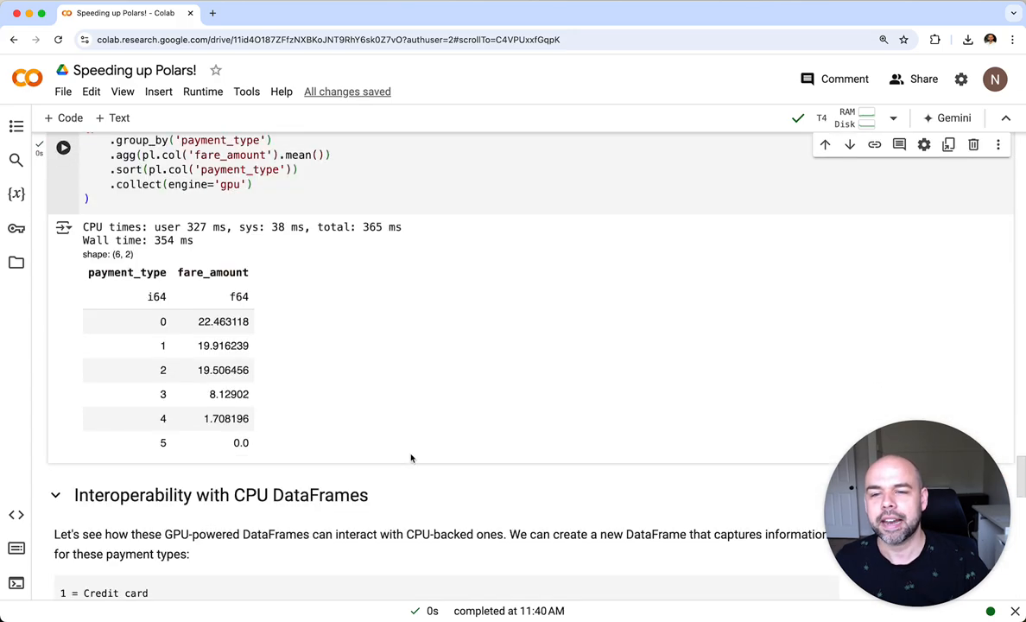
Scroll to the Interoperability section and run the payment_labels DataFrame cell
scroll("down", 3)
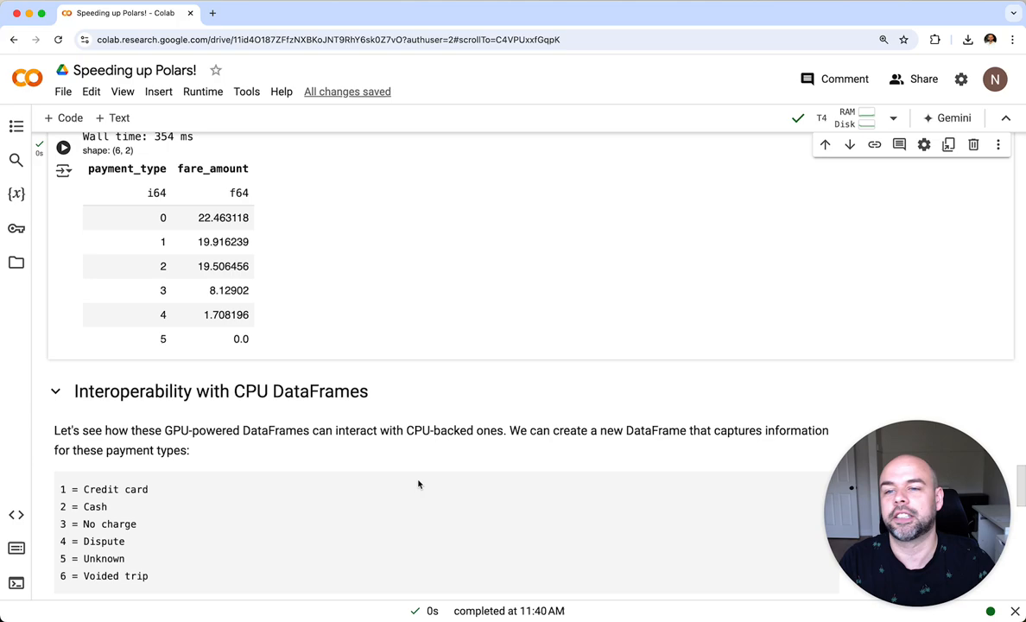
scroll("down", 3)
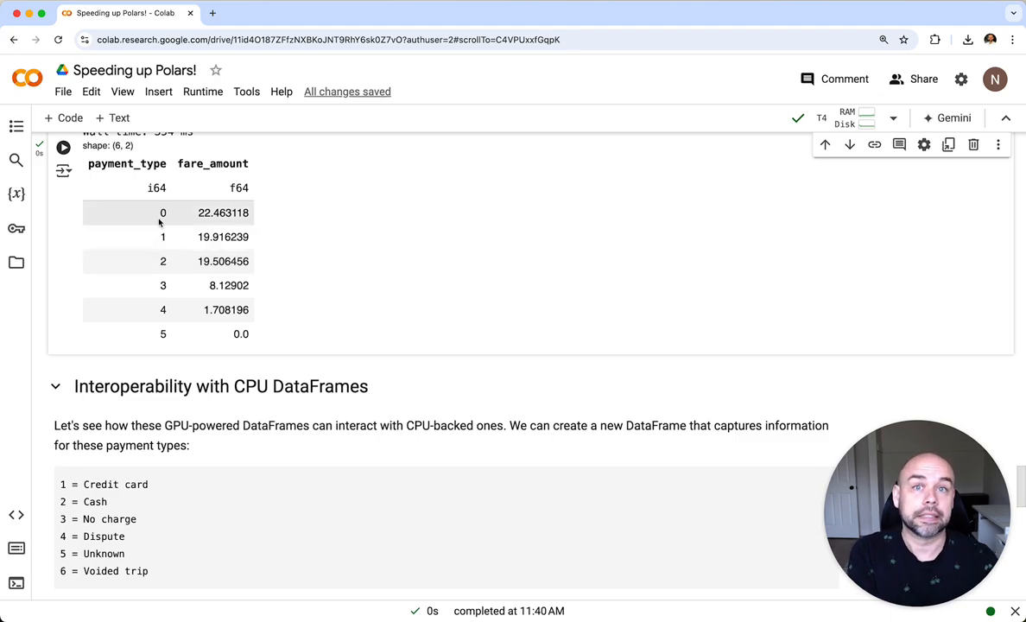
mouse_move(410, 279)
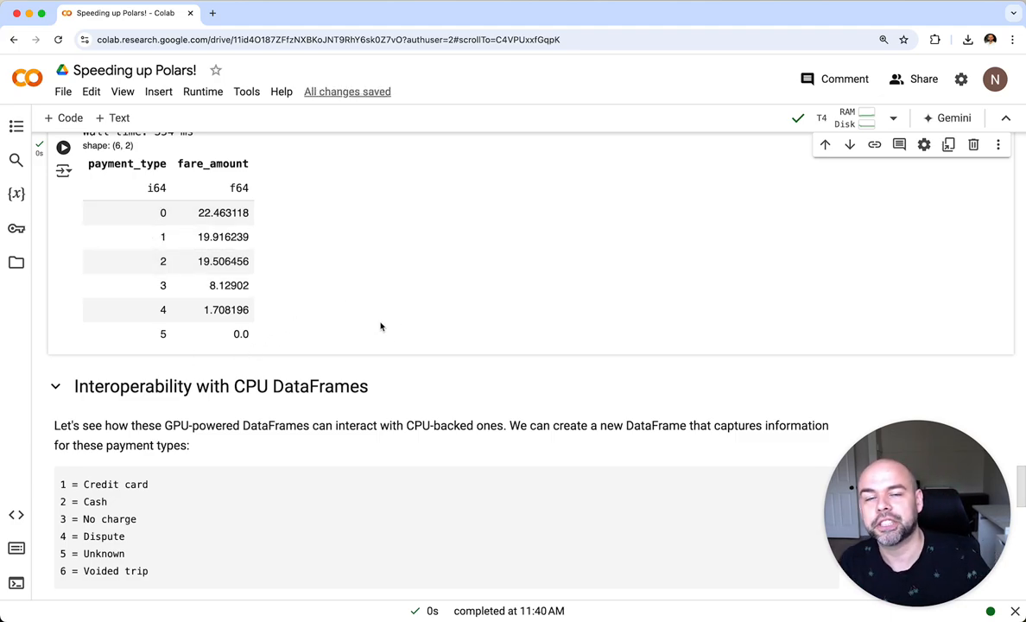
scroll("down", 3)
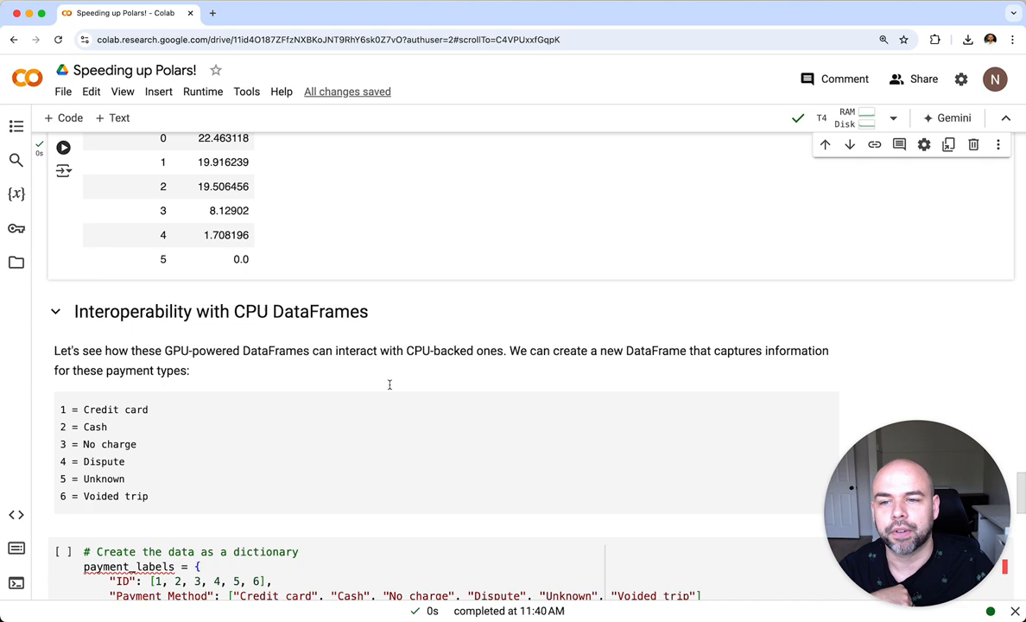
scroll("down", 3)
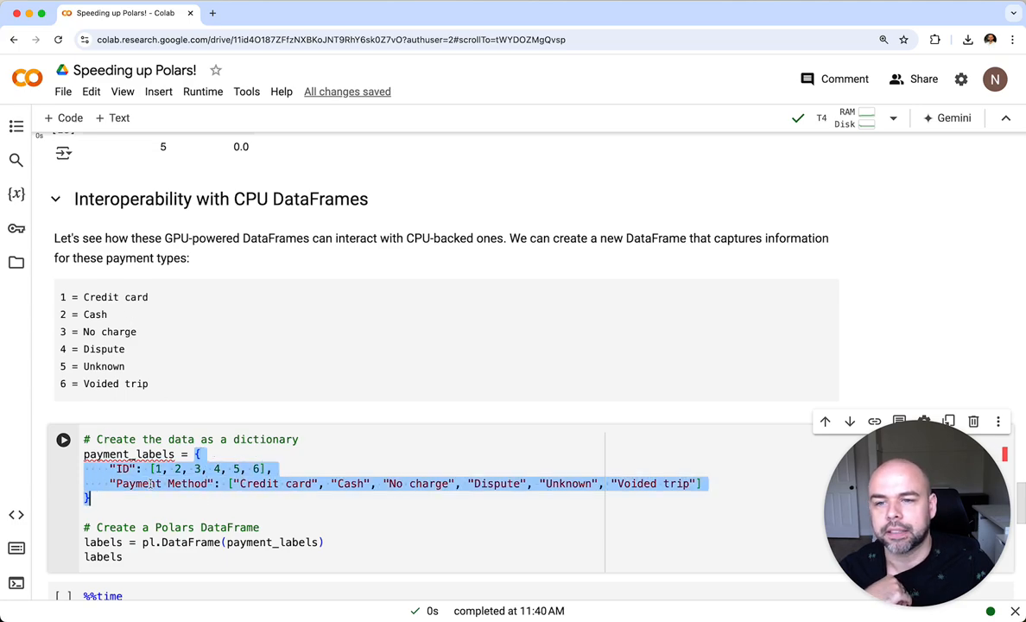
left_click(63, 439)
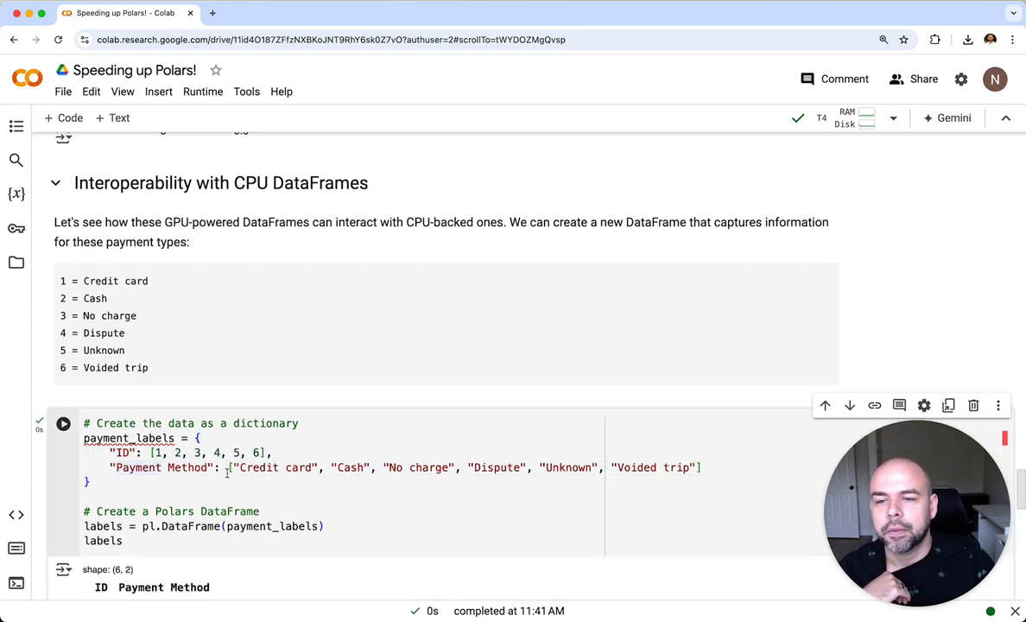
Scroll down to the CPU join-and-group-by query and select its code
scroll("down", 3)
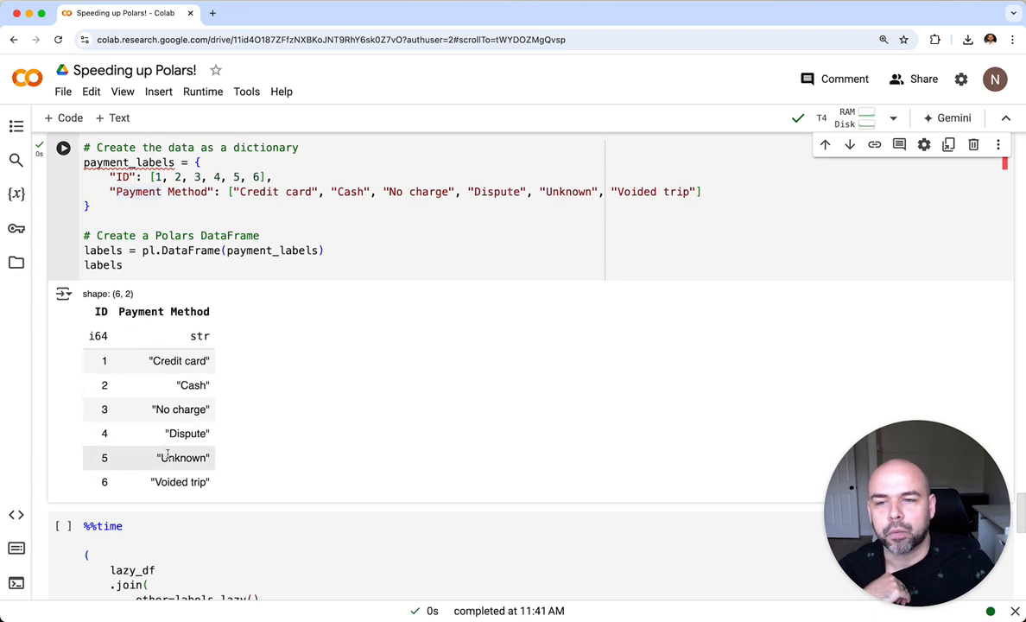
scroll("down", 3)
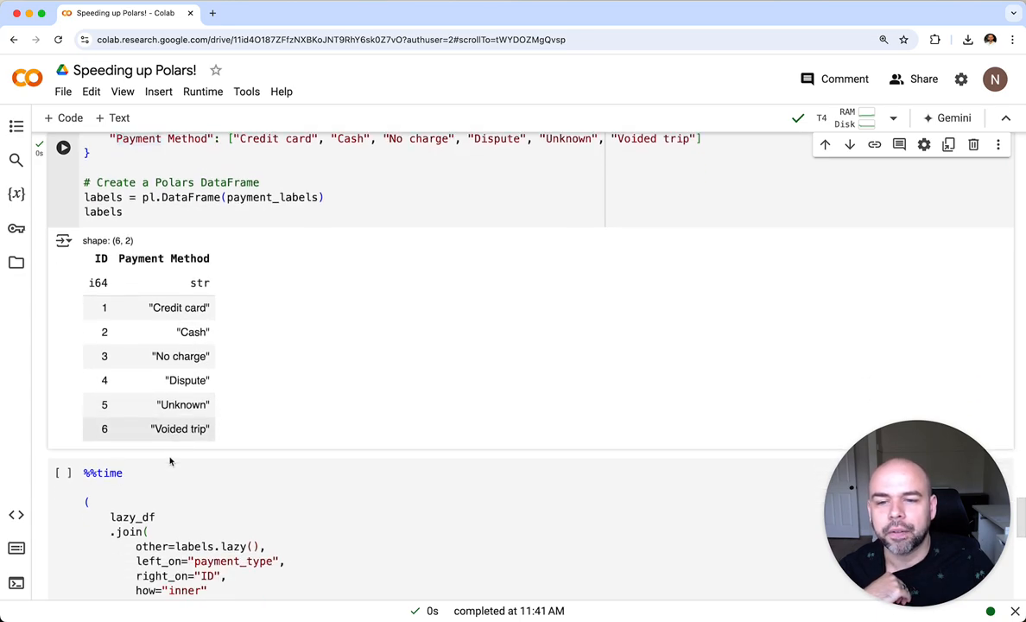
scroll("down", 3)
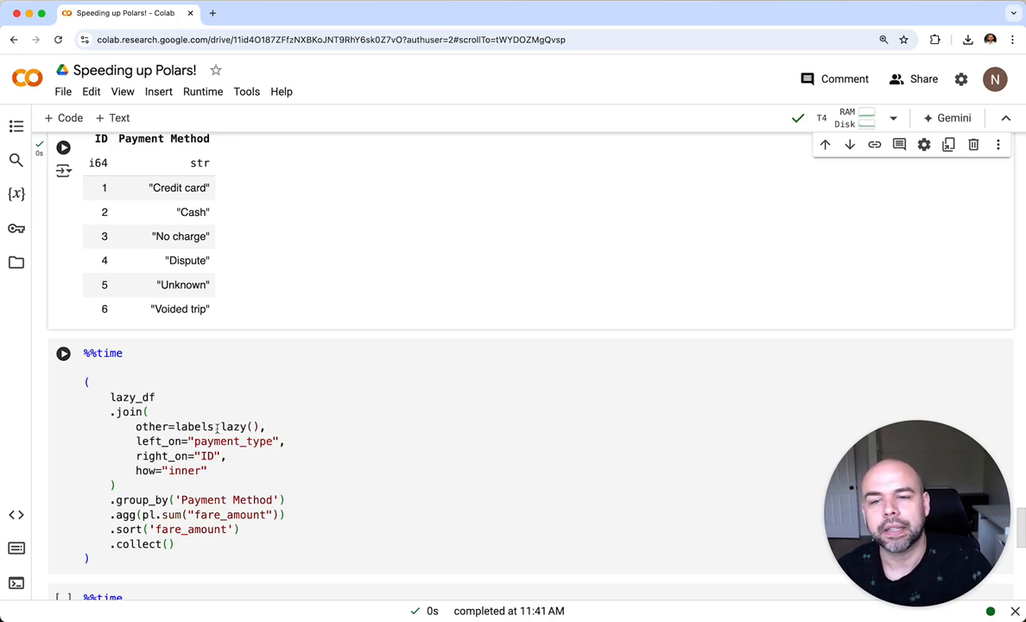
double_click(233, 426)
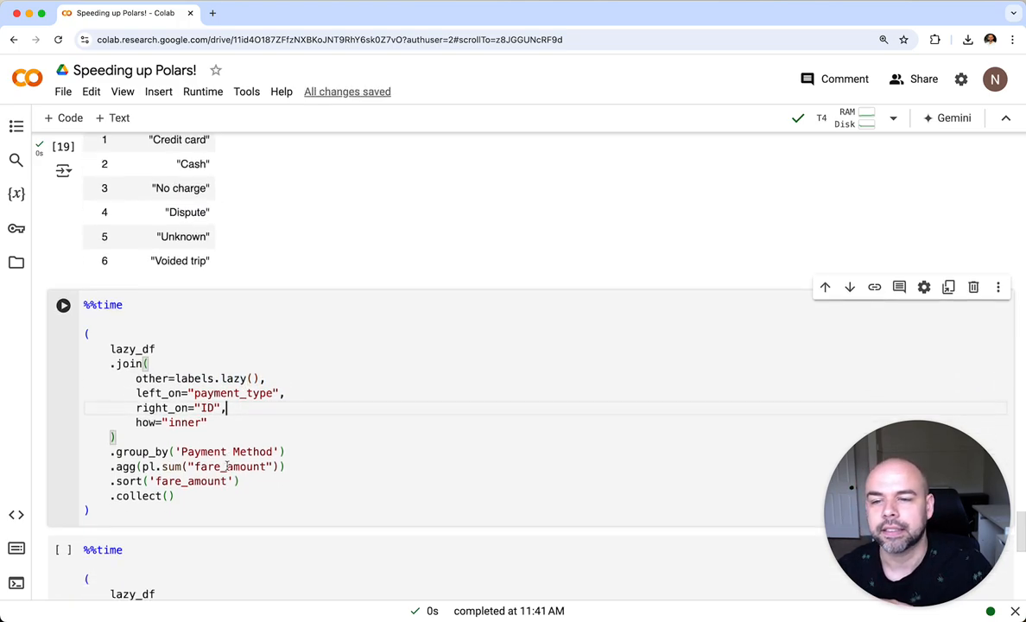
Run the payment-label join with fare sums on CPU (4.7 s), then on GPU (357 ms)
scroll("down", 3)
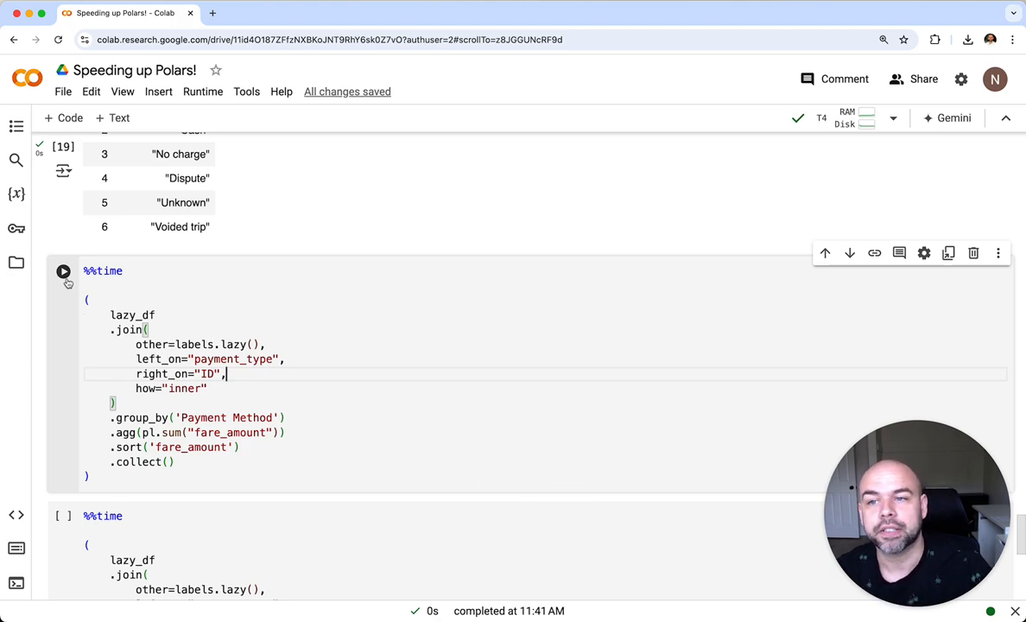
left_click(64, 271)
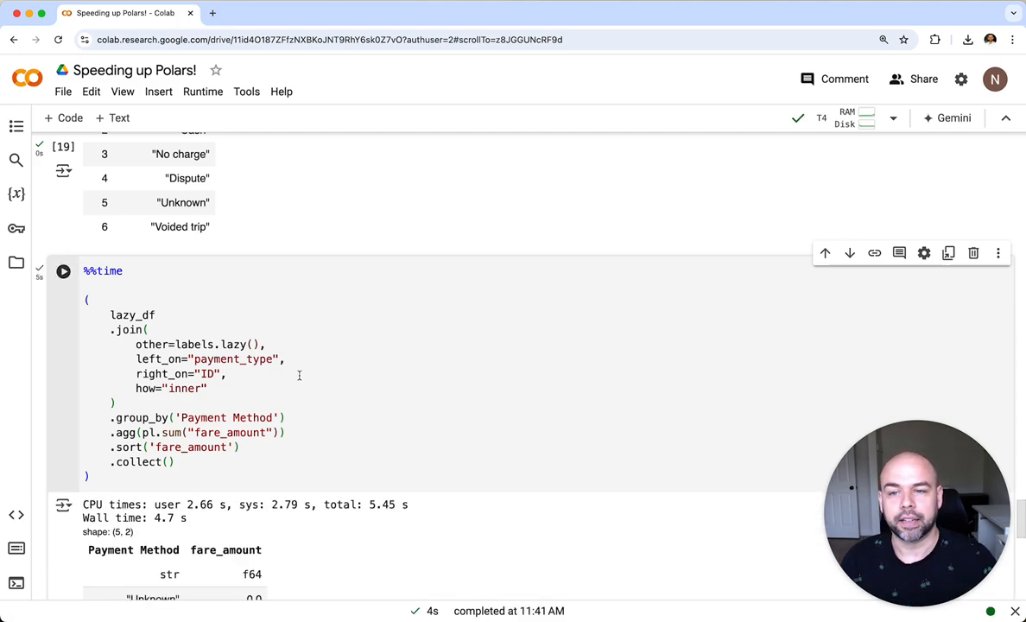
scroll("down", 3)
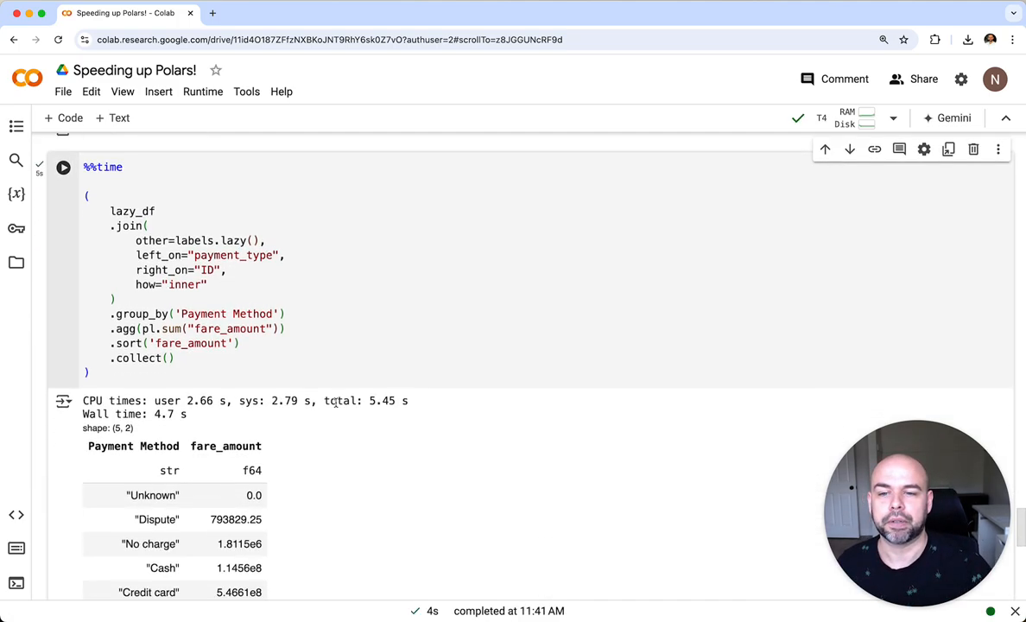
scroll("down", 3)
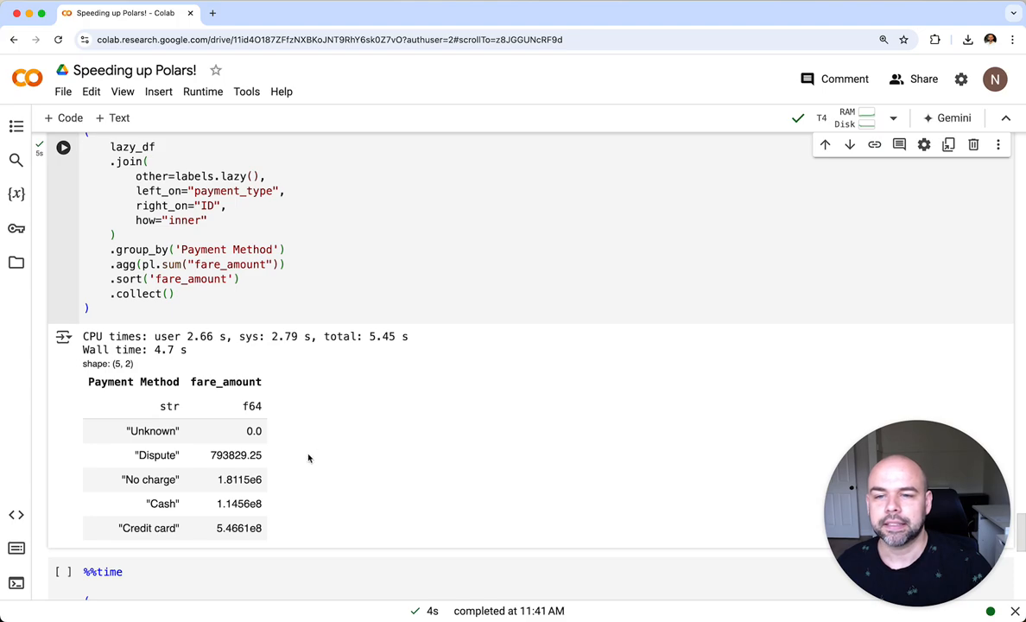
mouse_move(181, 417)
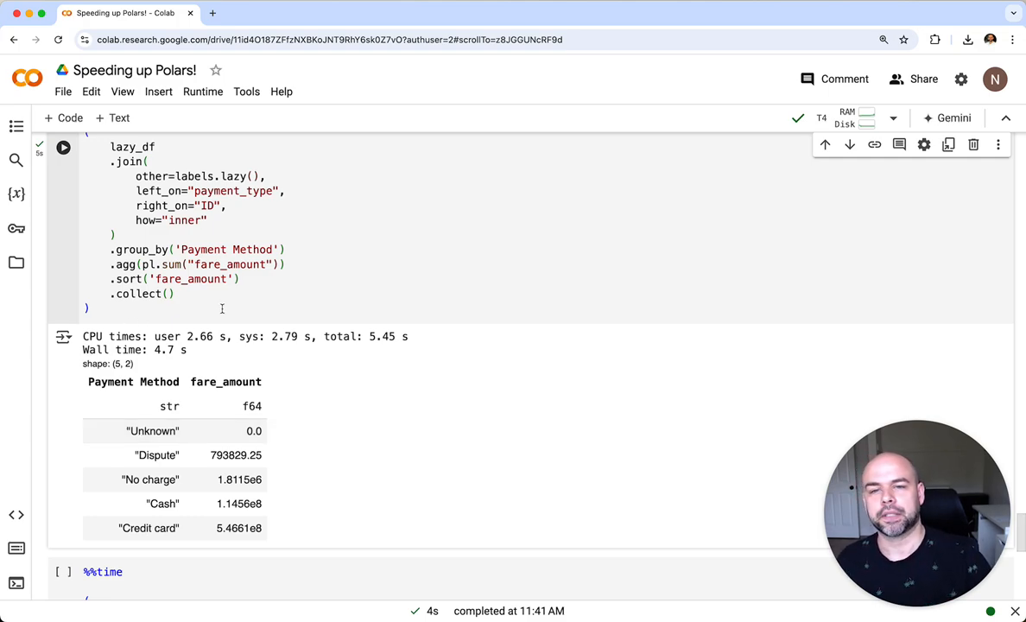
mouse_move(409, 420)
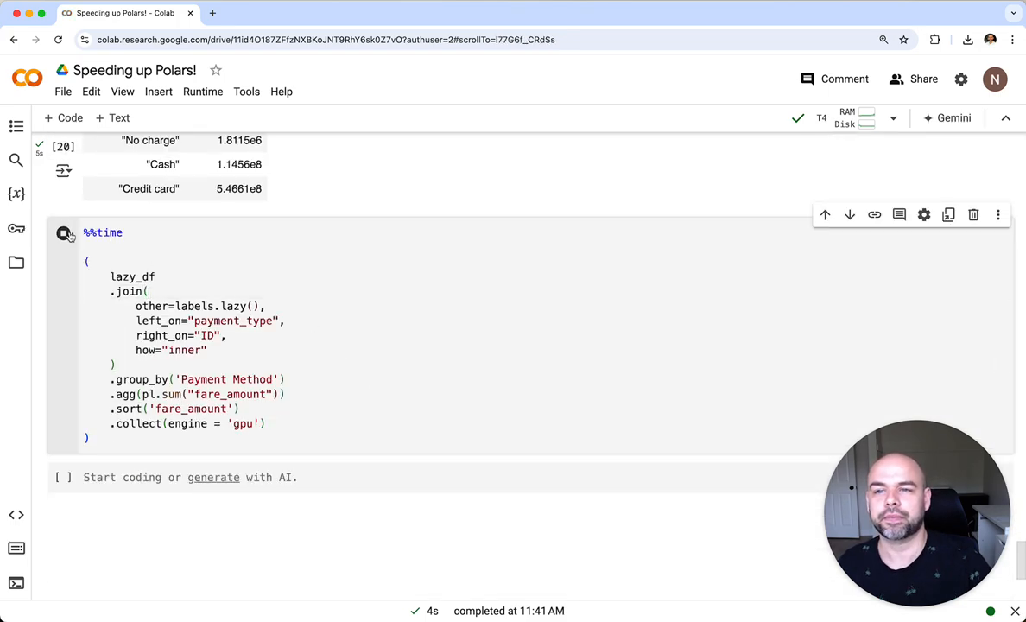
left_click(63, 232)
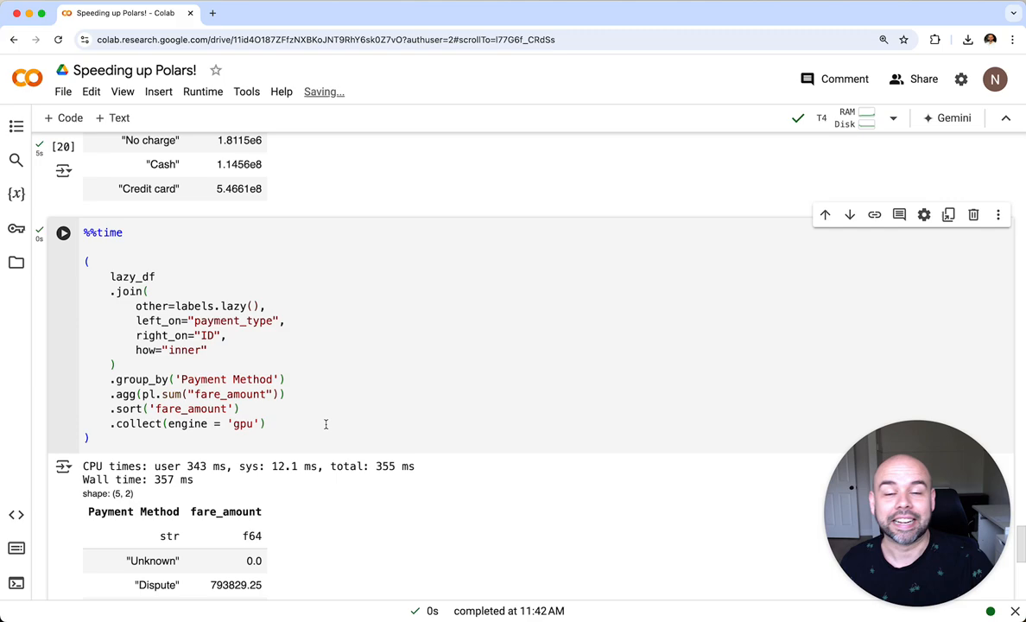